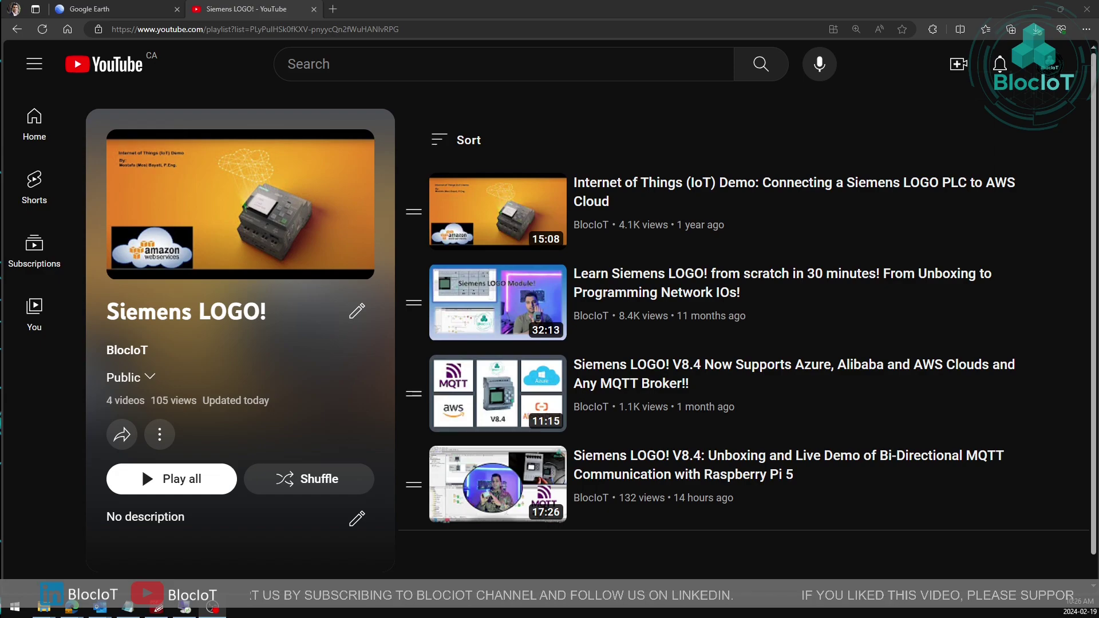
pyautogui.moveTo(748, 441)
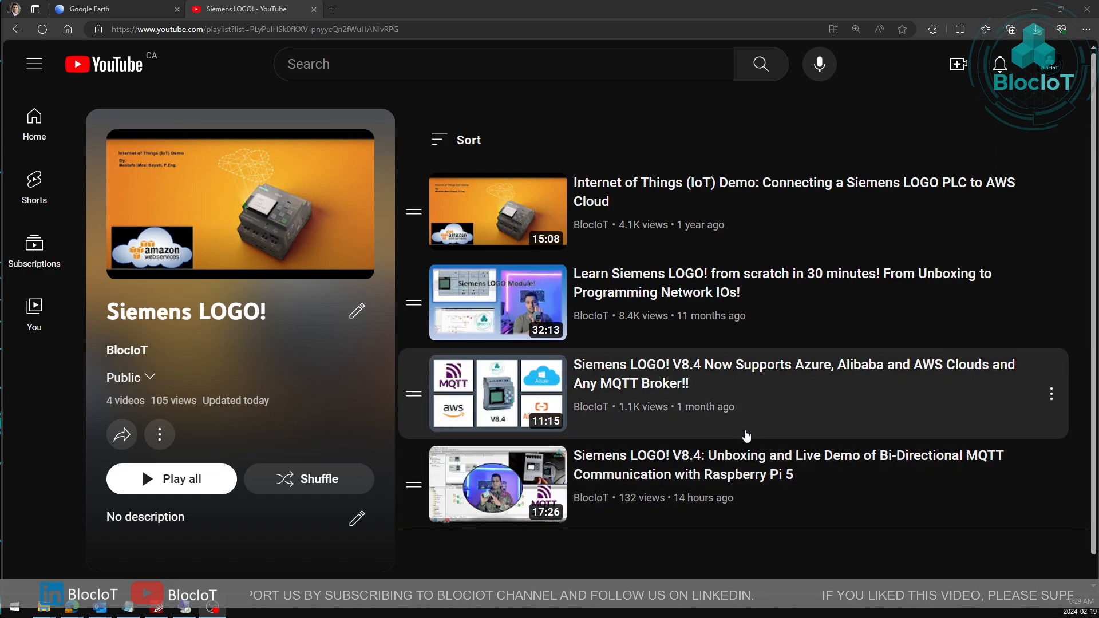
pyautogui.moveTo(757, 482)
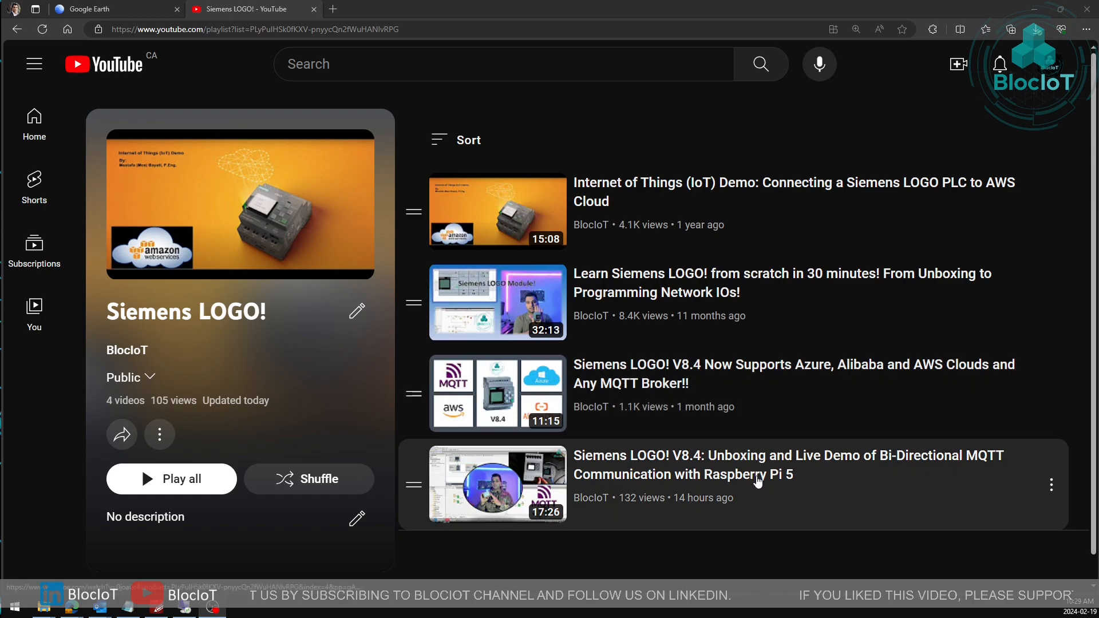
pyautogui.moveTo(894, 540)
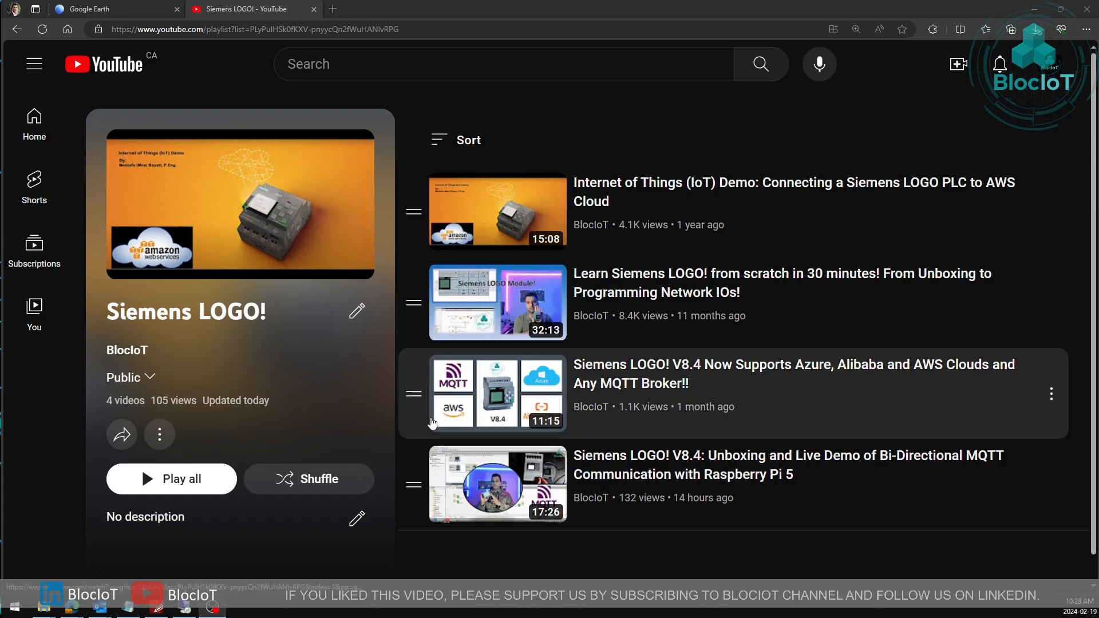
pyautogui.moveTo(420, 390)
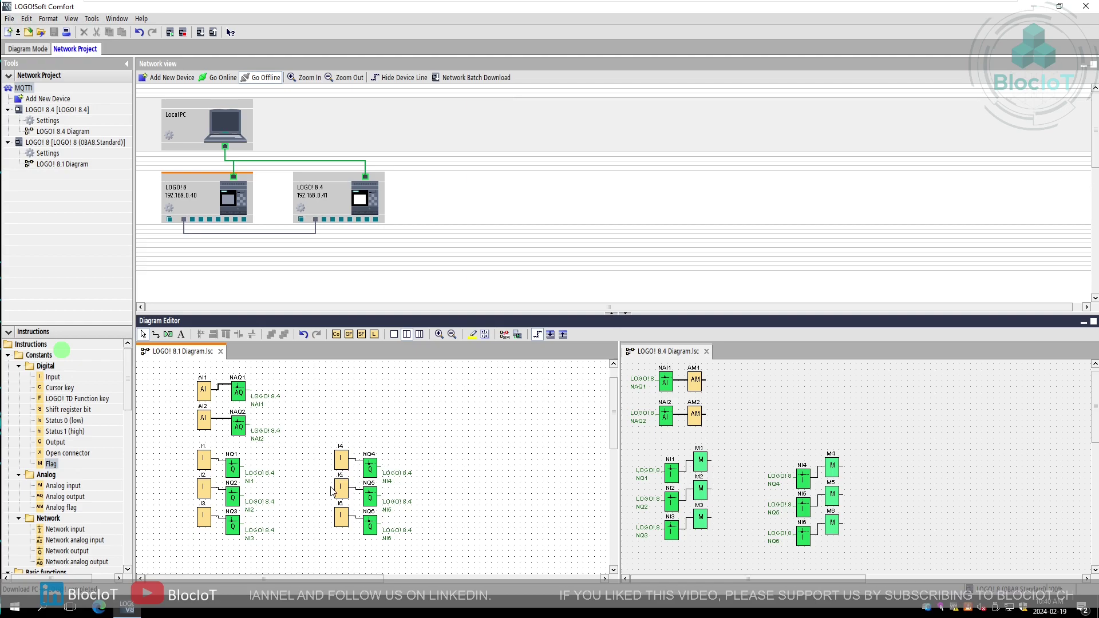
pyautogui.moveTo(349, 456)
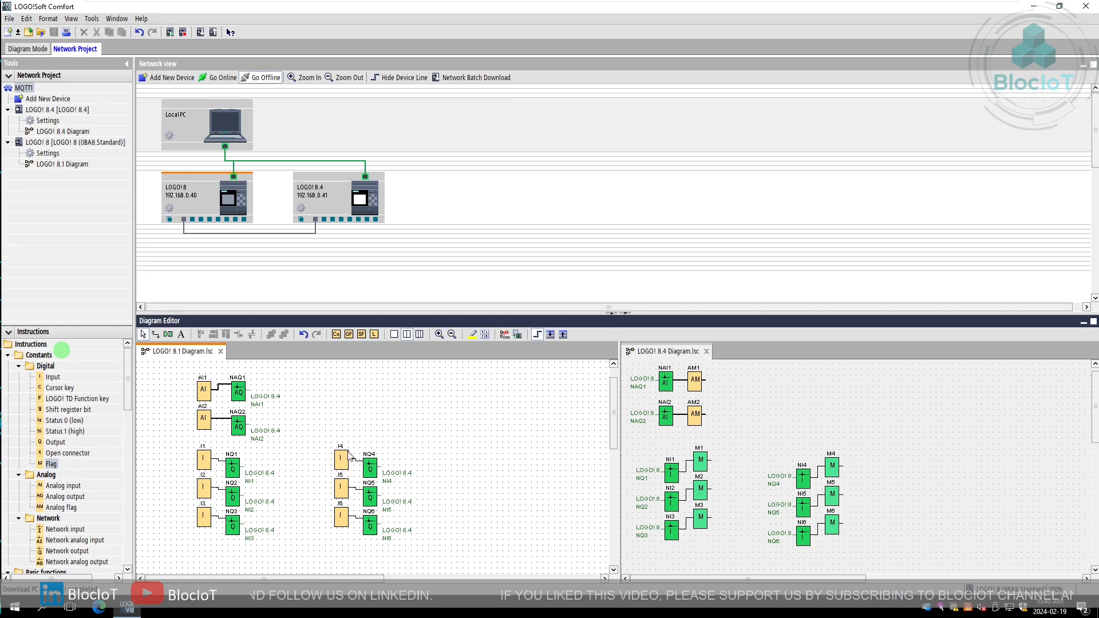
pyautogui.moveTo(429, 477)
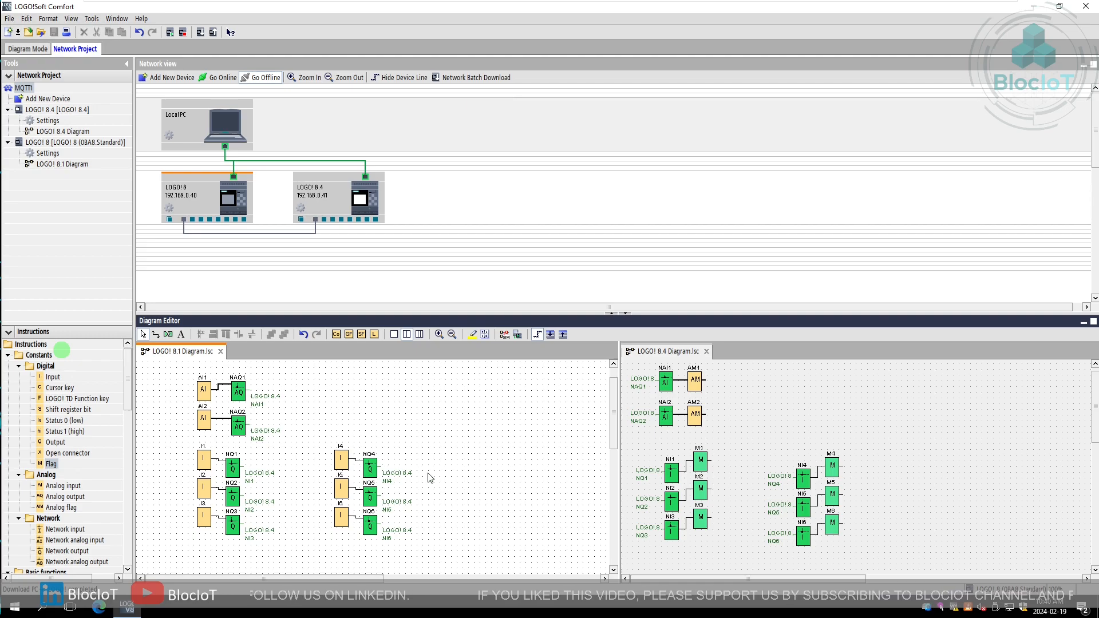
pyautogui.moveTo(172, 369)
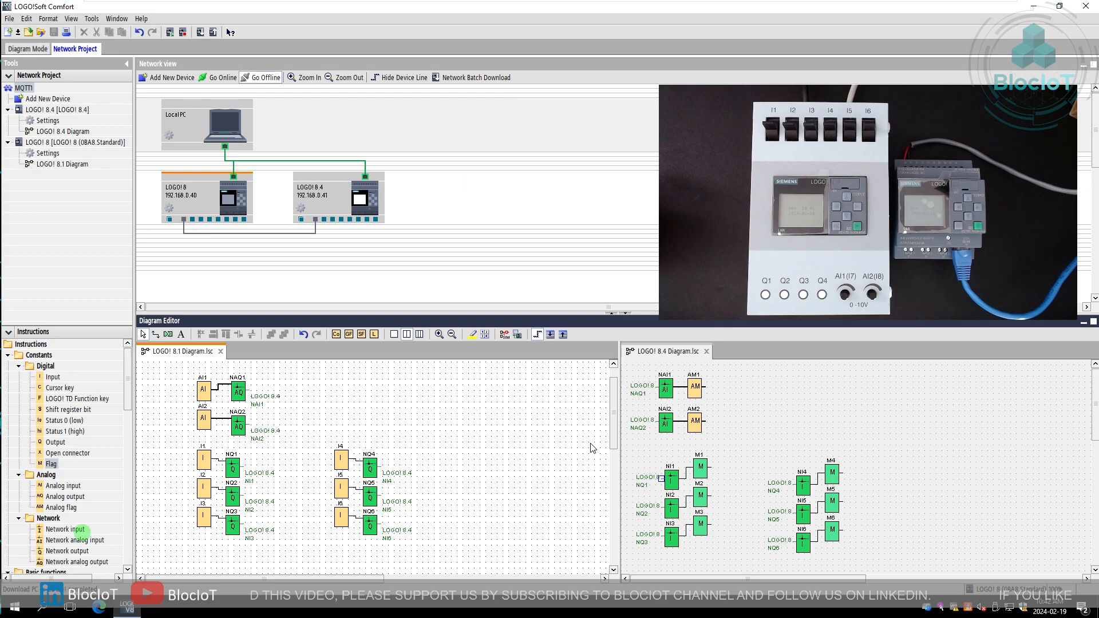
pyautogui.moveTo(179, 448)
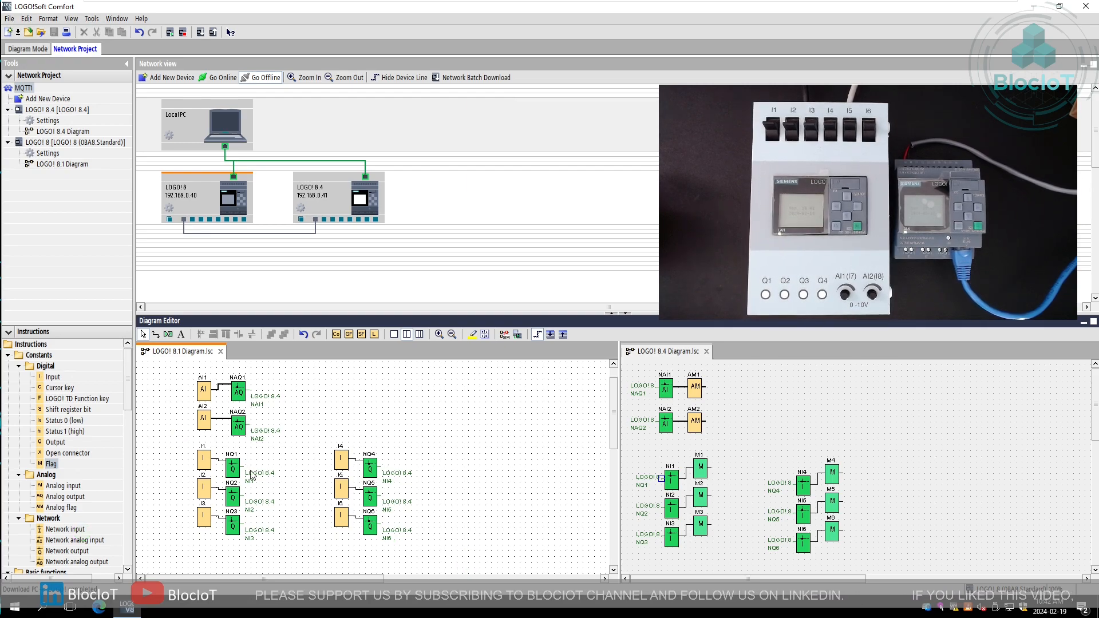
# Add digital input I7 to the LOGO! 8.1 diagram from the block library.
pyautogui.click(53, 376)
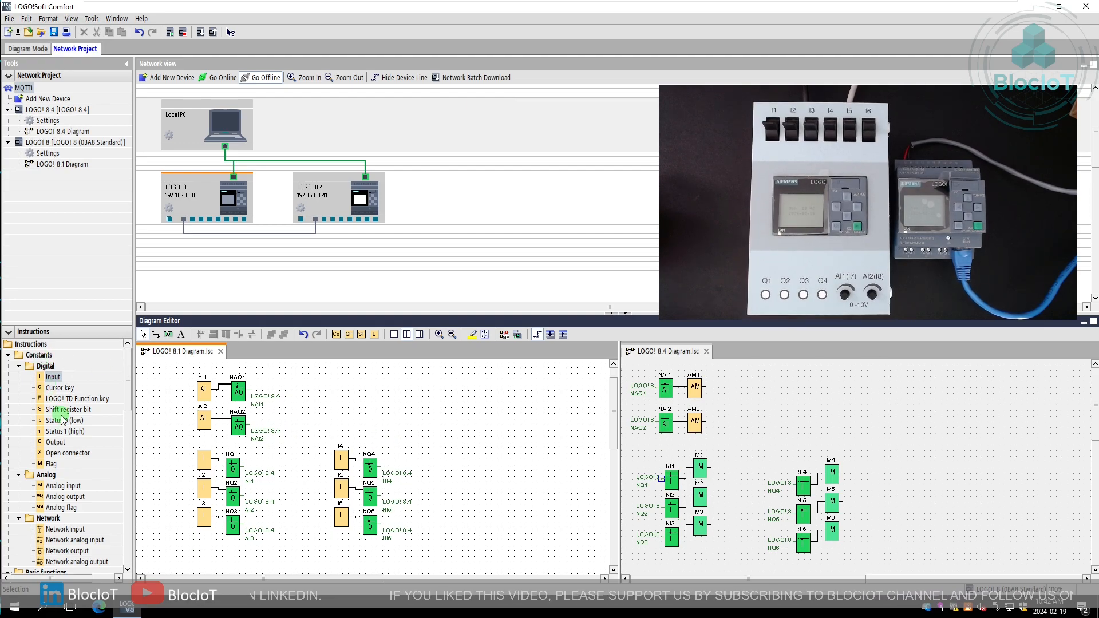
pyautogui.moveTo(390, 410)
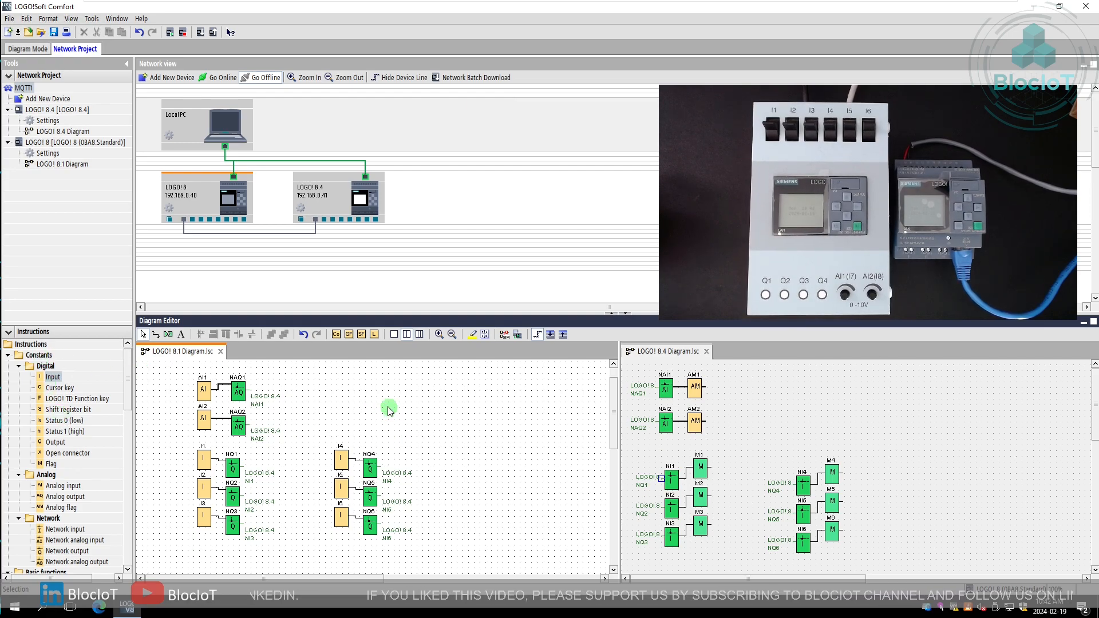
pyautogui.moveTo(183, 433)
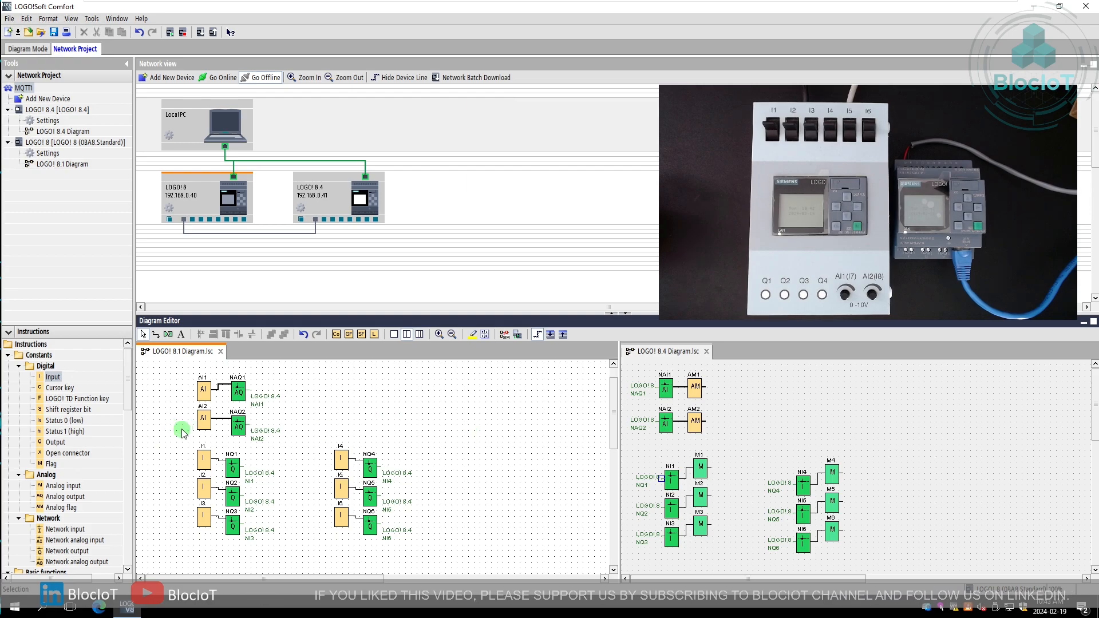
pyautogui.click(59, 388)
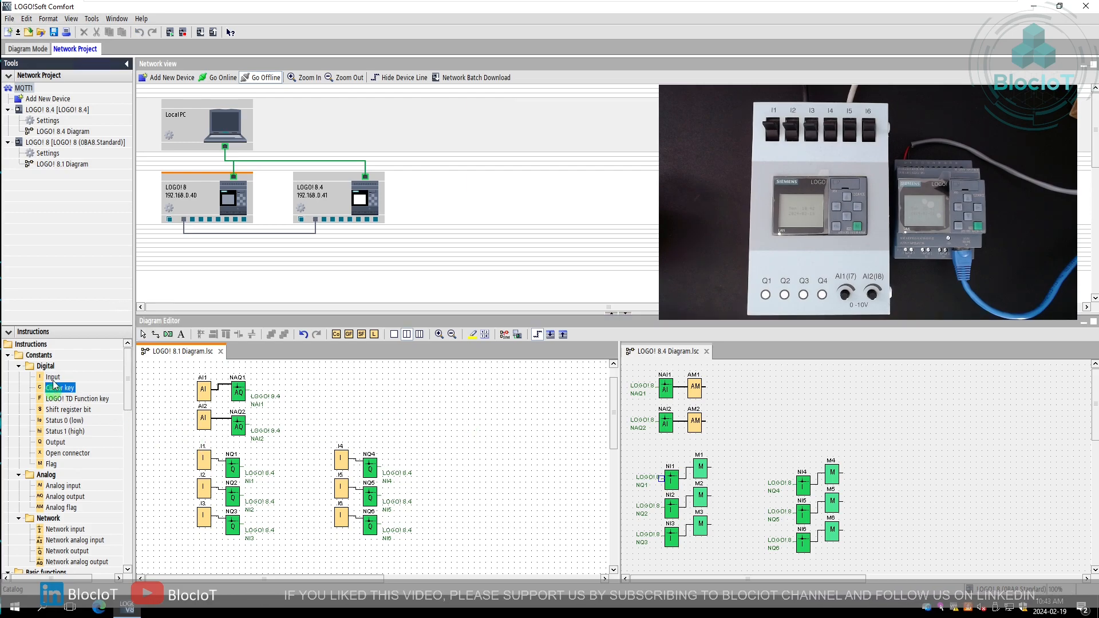
pyautogui.click(54, 377)
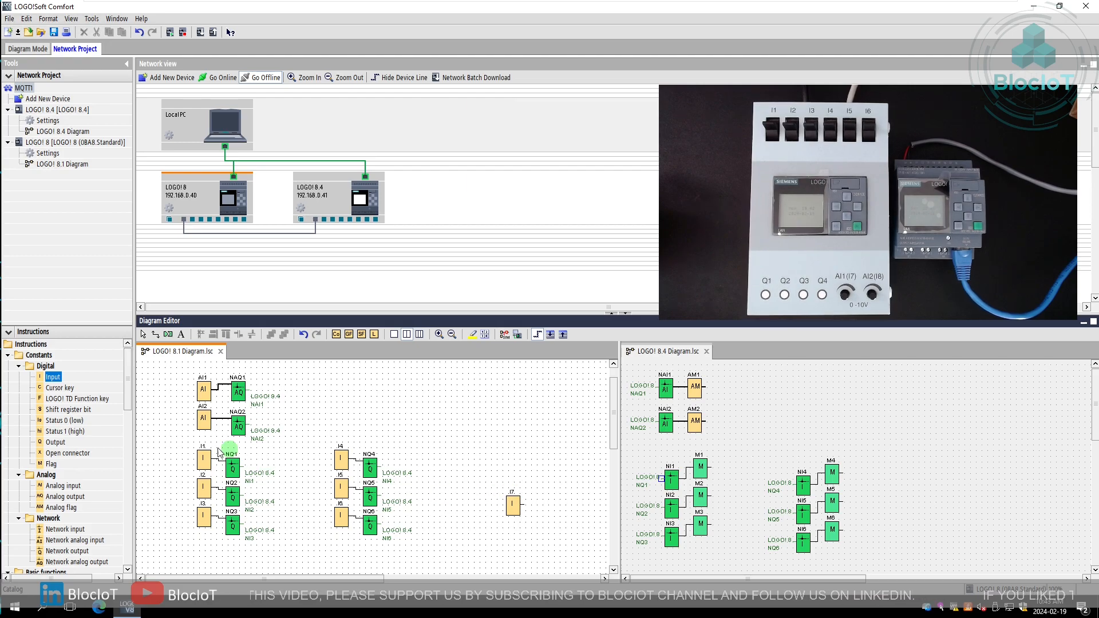
pyautogui.click(512, 506)
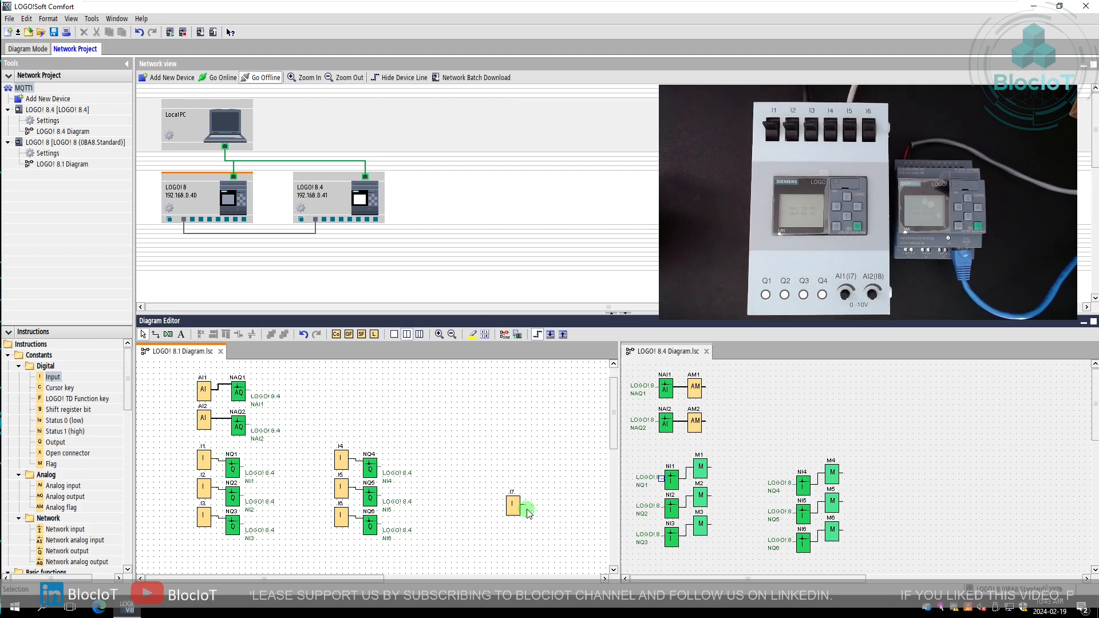
pyautogui.moveTo(515, 512)
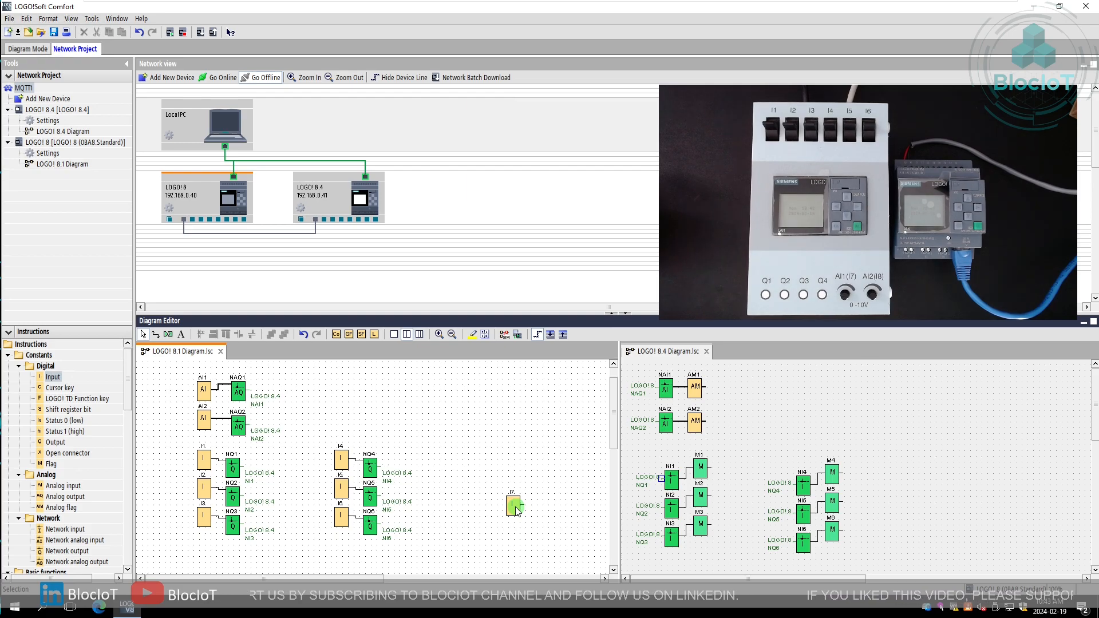
pyautogui.click(52, 463)
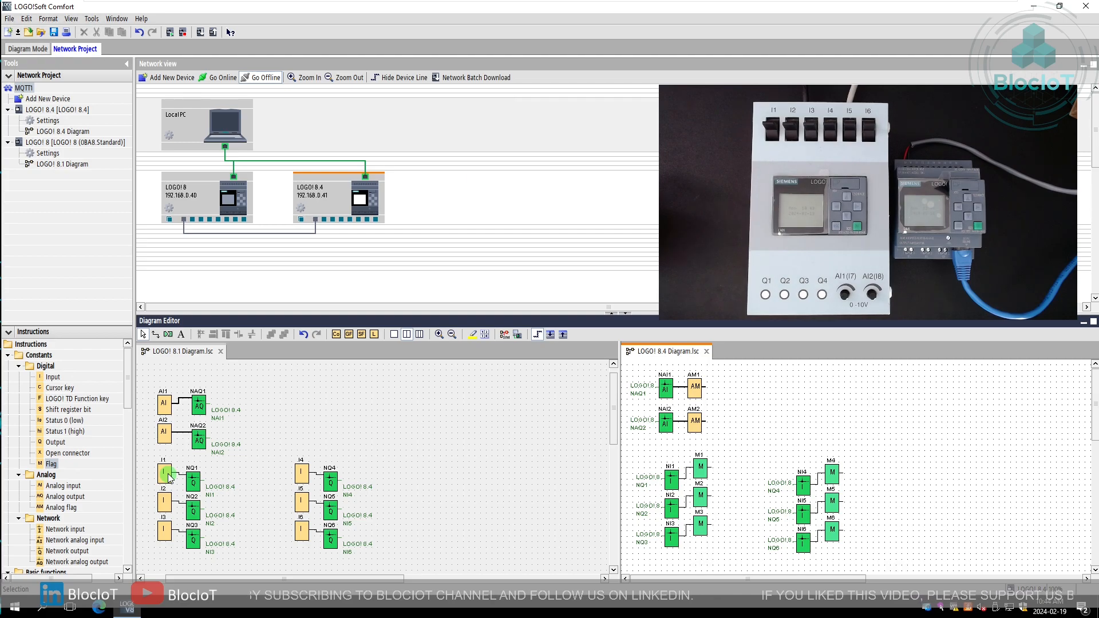
pyautogui.moveTo(861, 539)
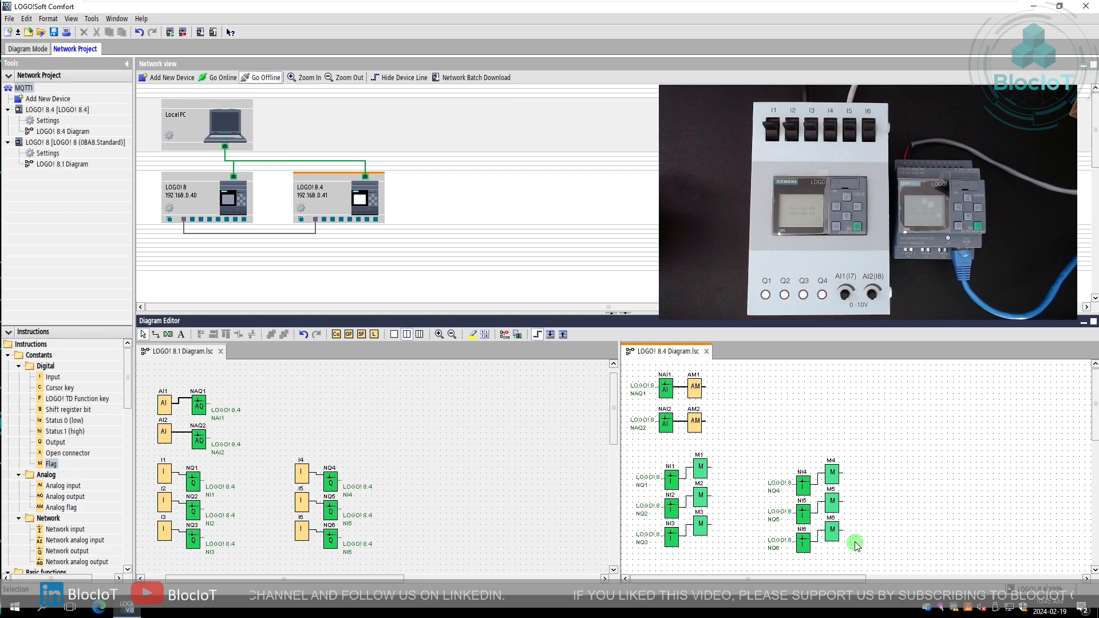
pyautogui.moveTo(859, 558)
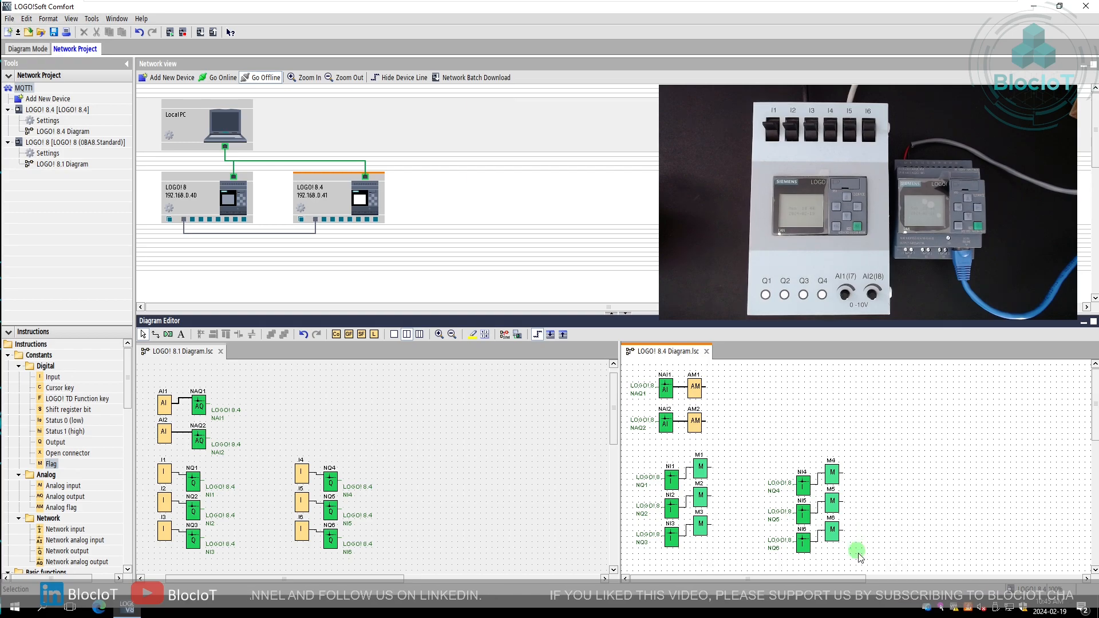
pyautogui.moveTo(619, 459)
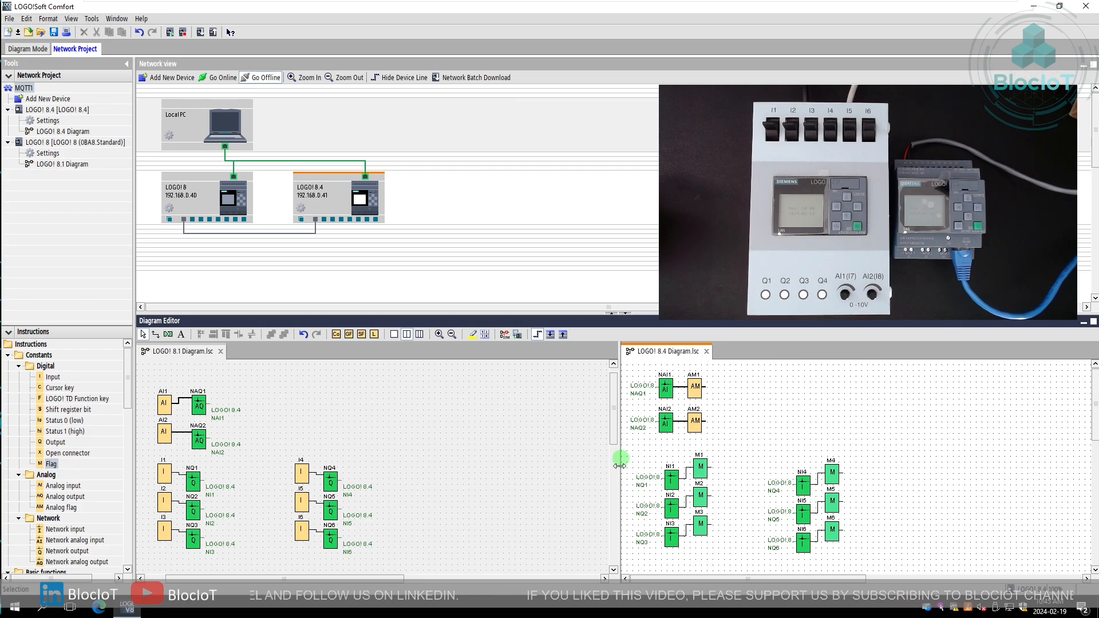
pyautogui.moveTo(1020, 568)
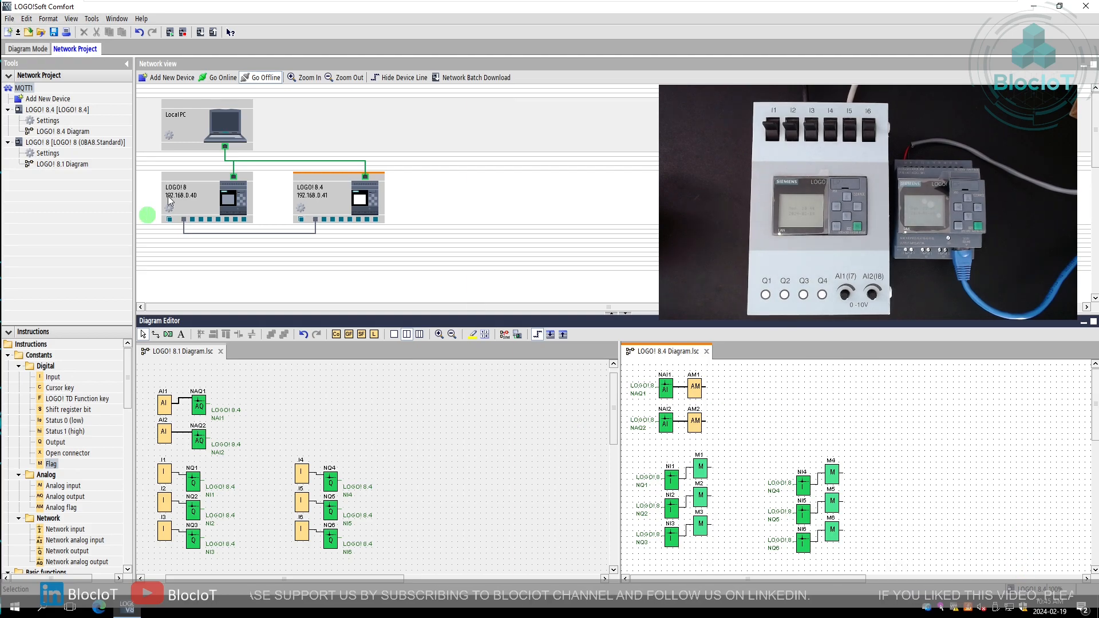
# Show the LOGO! 8.4 device's email event settings via its Properties.
pyautogui.rightClick(339, 197)
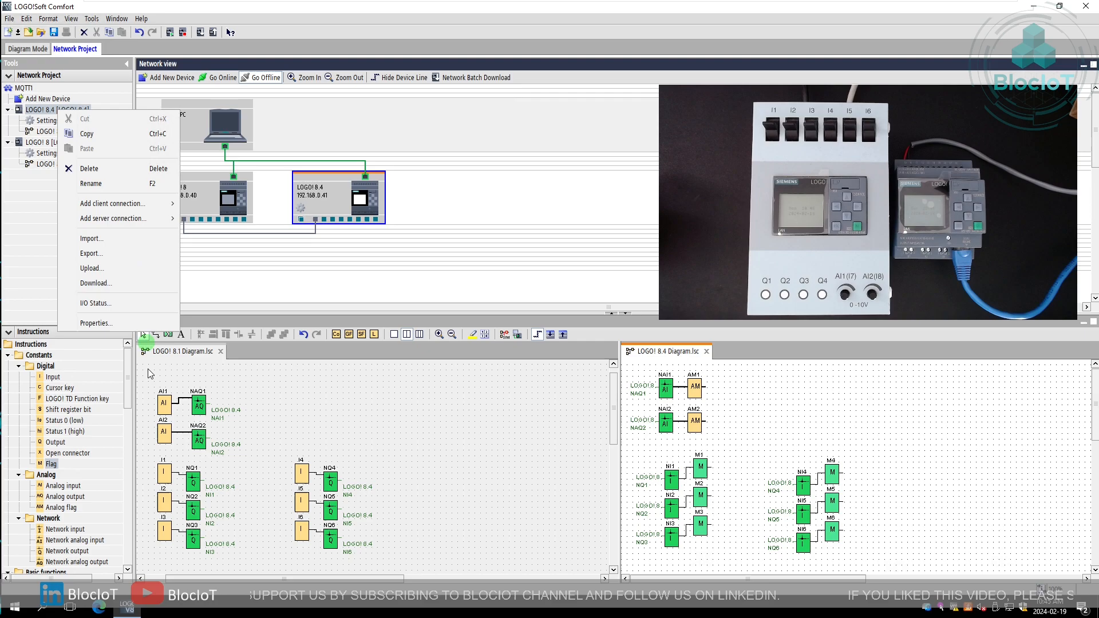
pyautogui.click(97, 323)
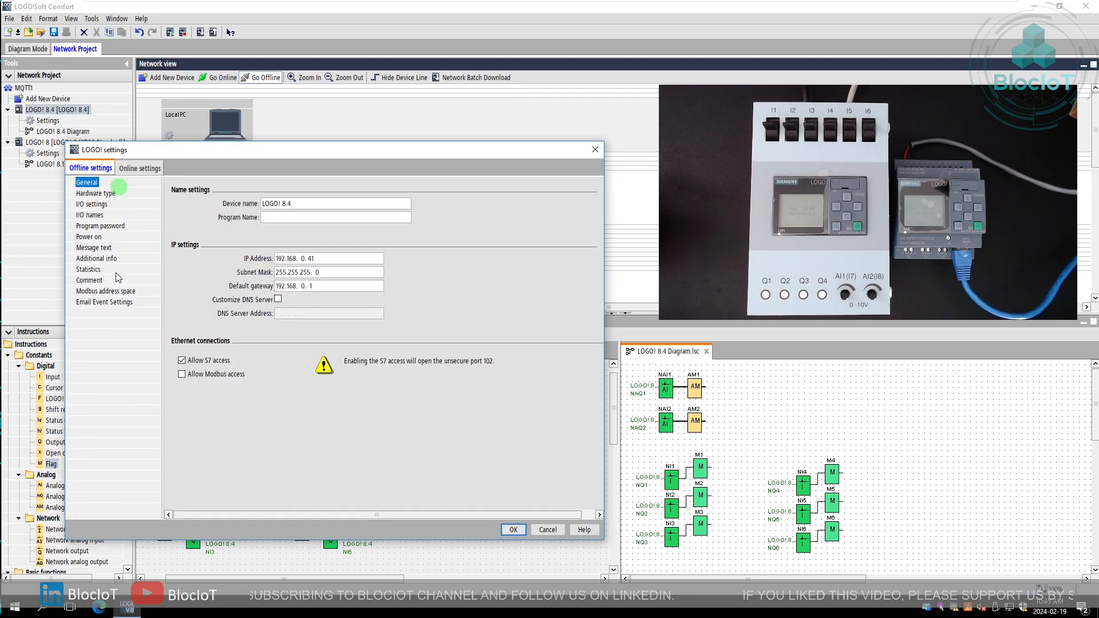
pyautogui.moveTo(90, 307)
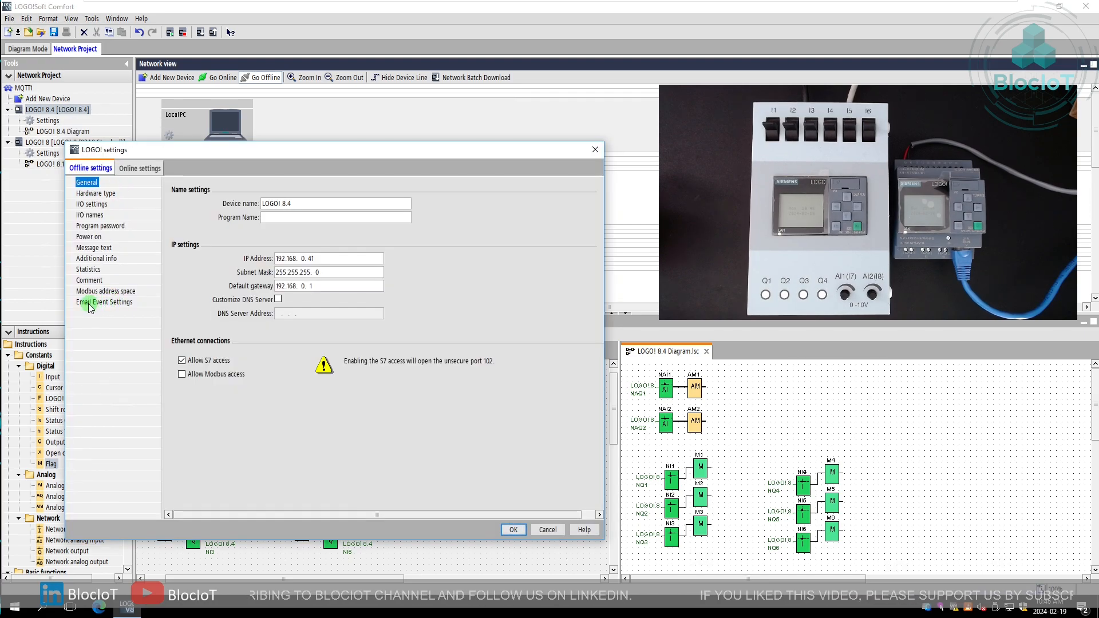
pyautogui.click(104, 301)
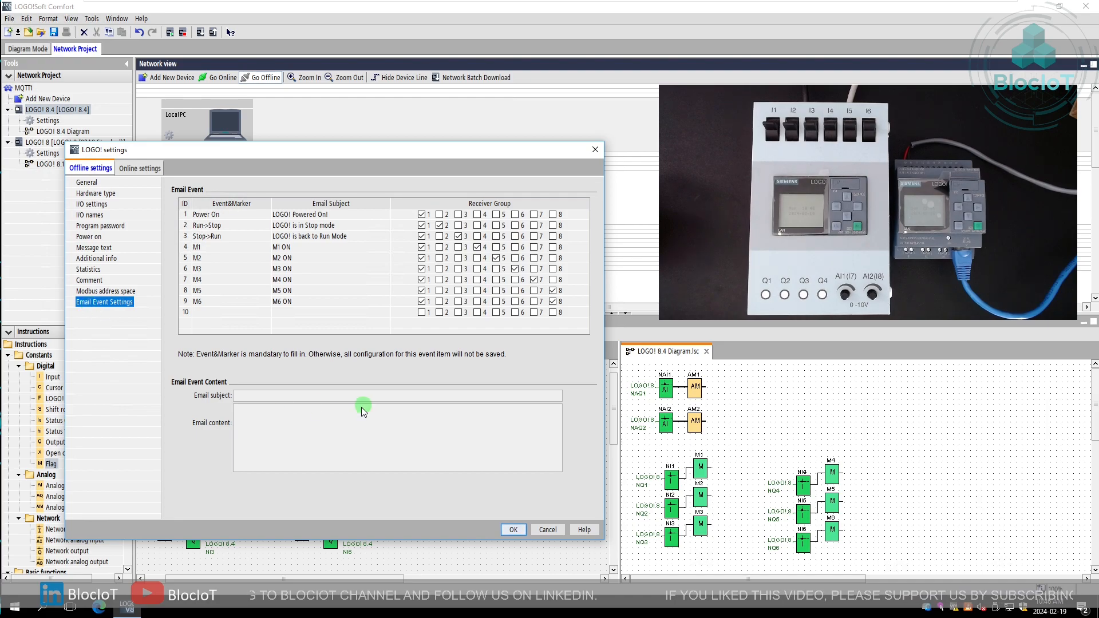
pyautogui.moveTo(232, 290)
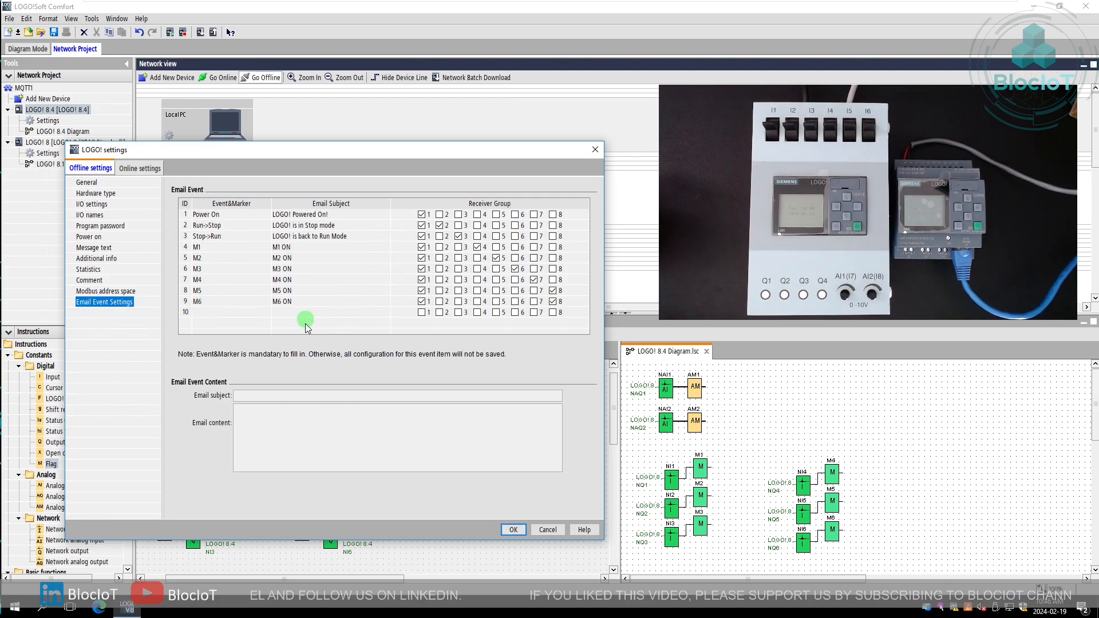
pyautogui.moveTo(217, 236)
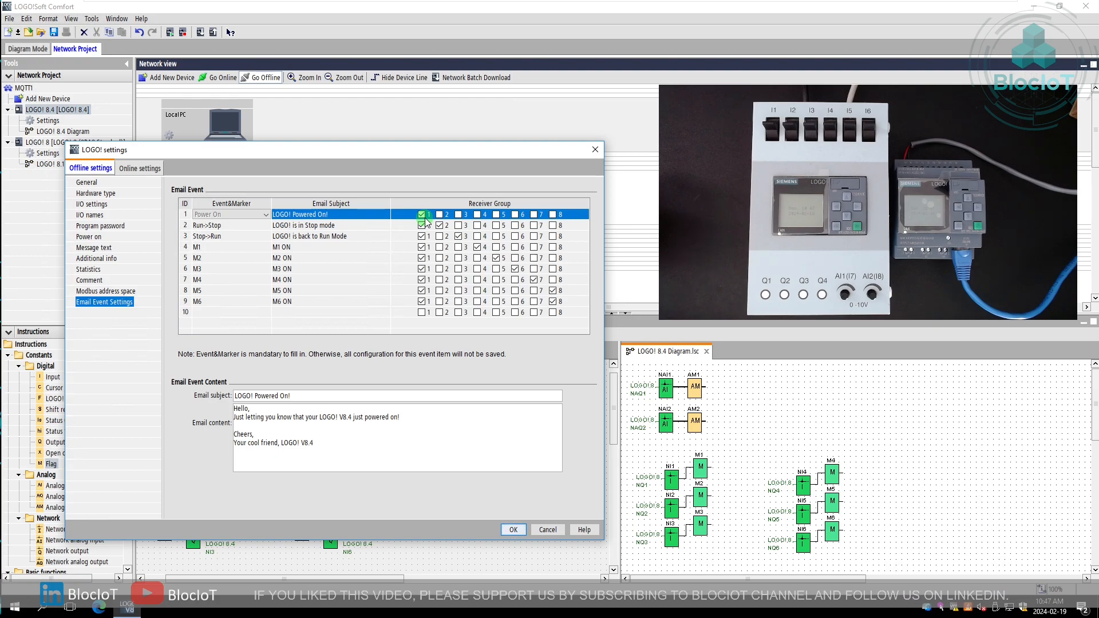
# Review the Run->Stop, Stop->Run and M1 event emails and edit the M1 subject.
pyautogui.click(515, 268)
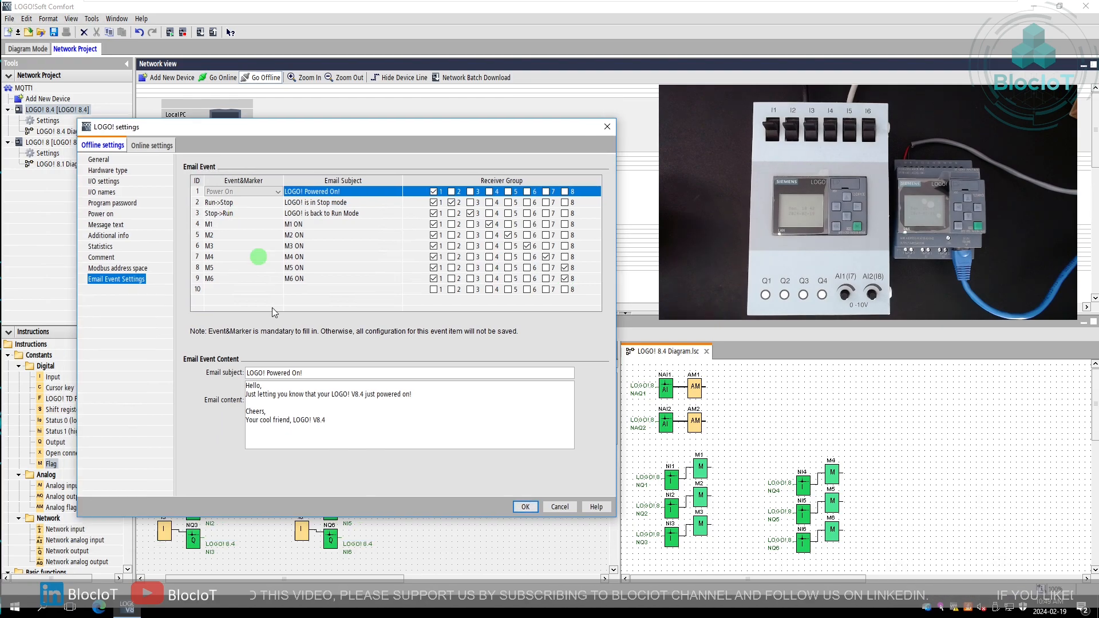
pyautogui.moveTo(235, 288)
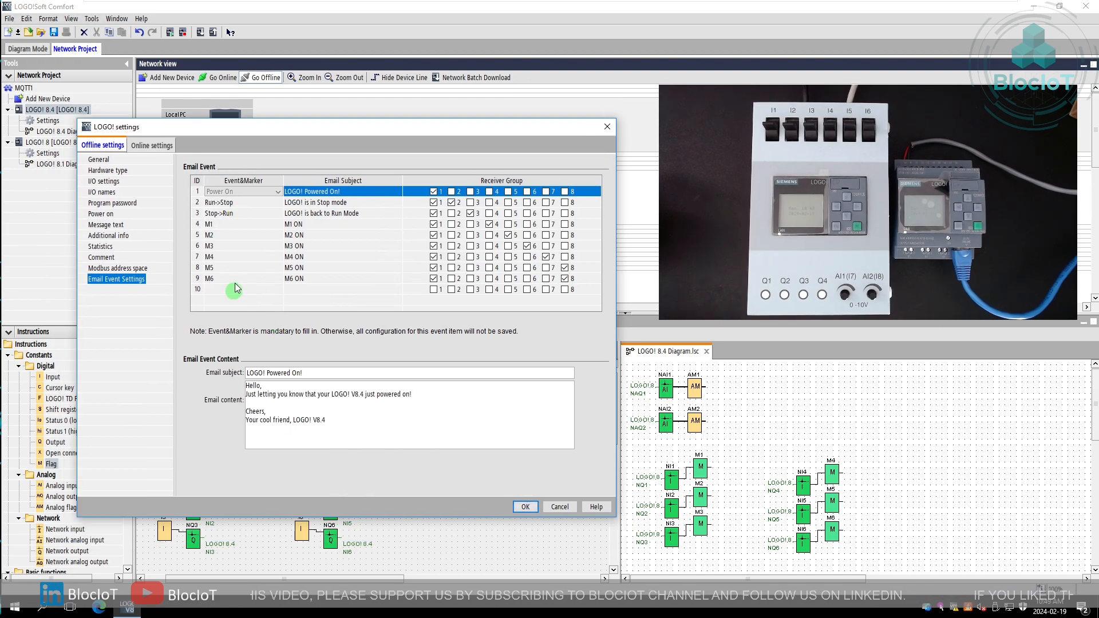
pyautogui.moveTo(240, 207)
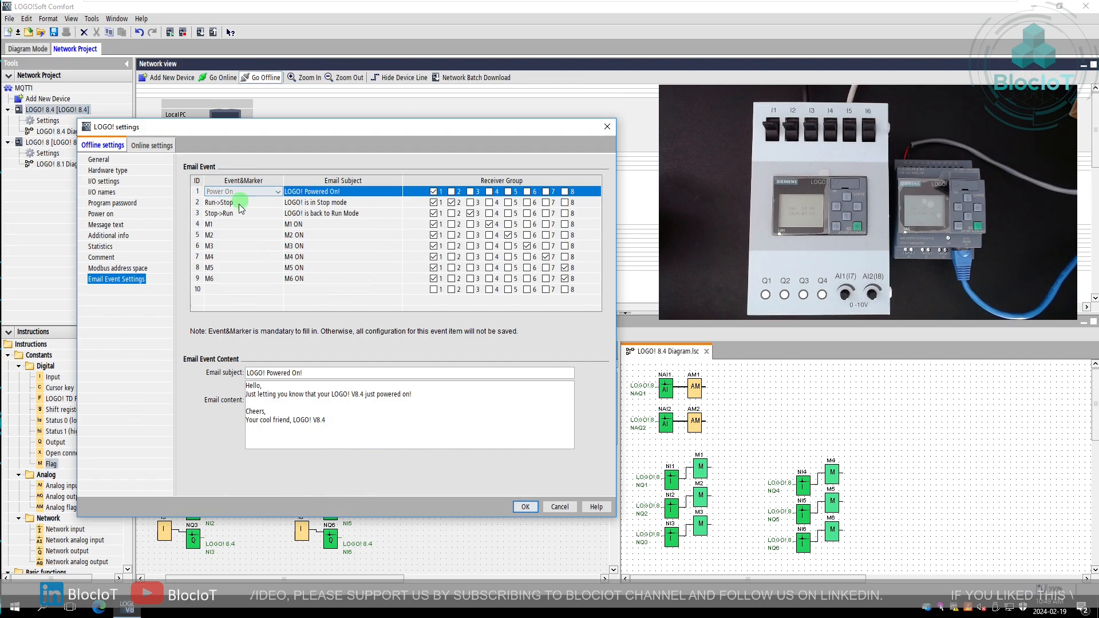
pyautogui.click(276, 202)
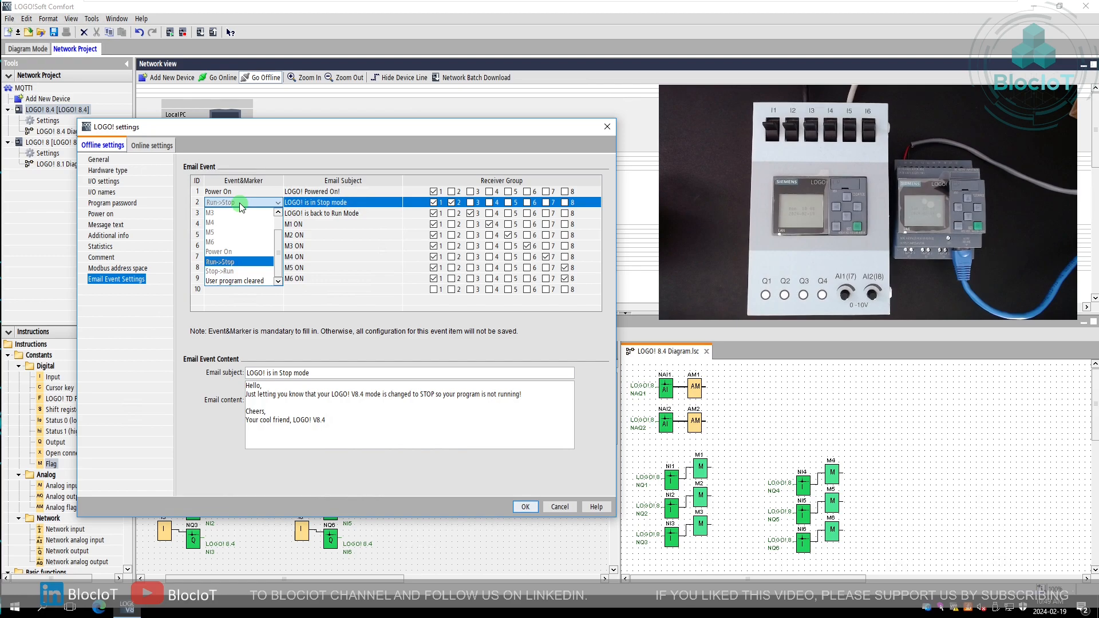
pyautogui.click(238, 271)
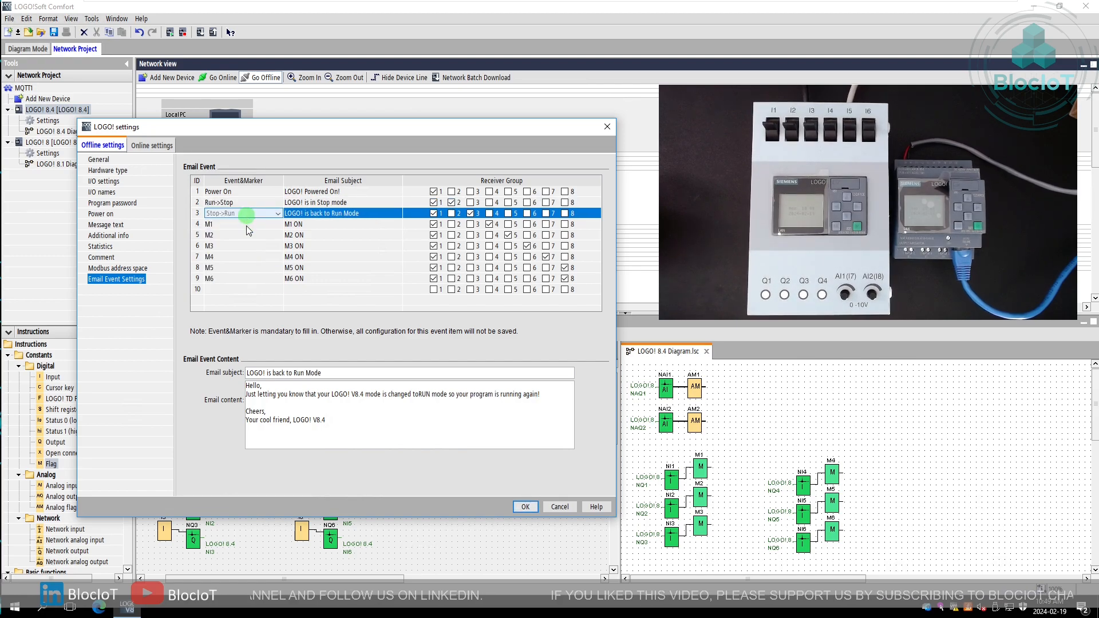
pyautogui.moveTo(245, 219)
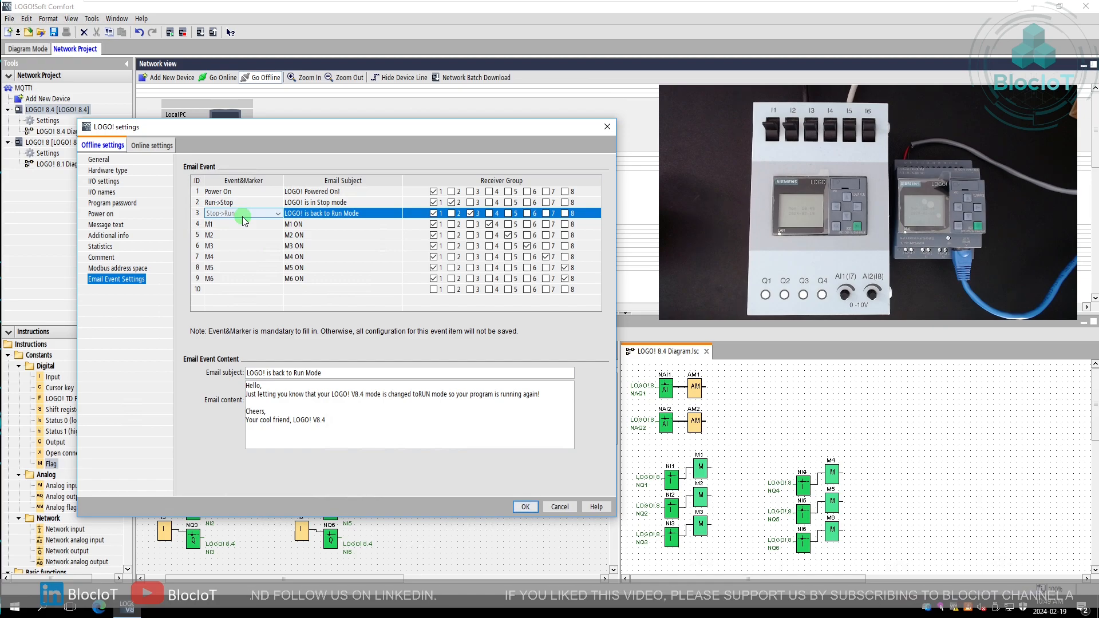
pyautogui.moveTo(350, 373)
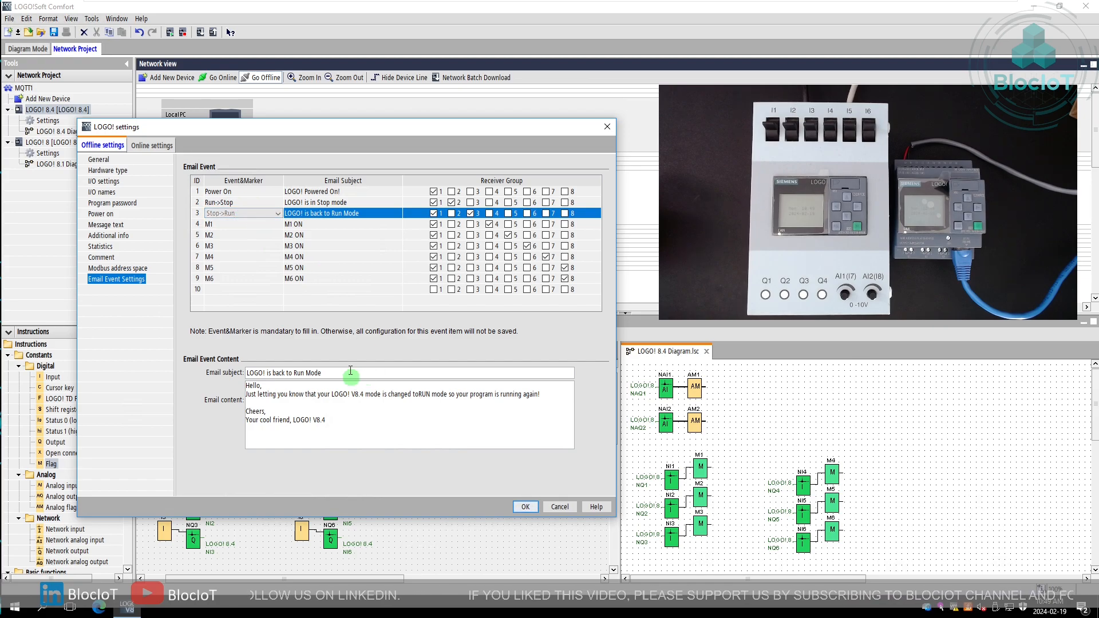
pyautogui.moveTo(320, 406)
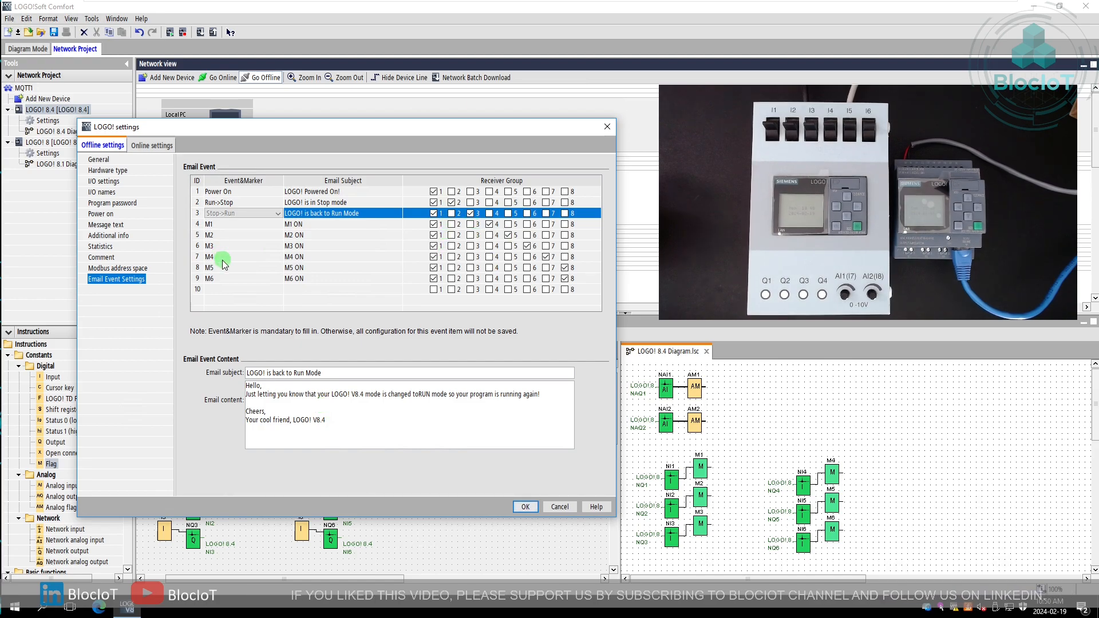
pyautogui.moveTo(225, 284)
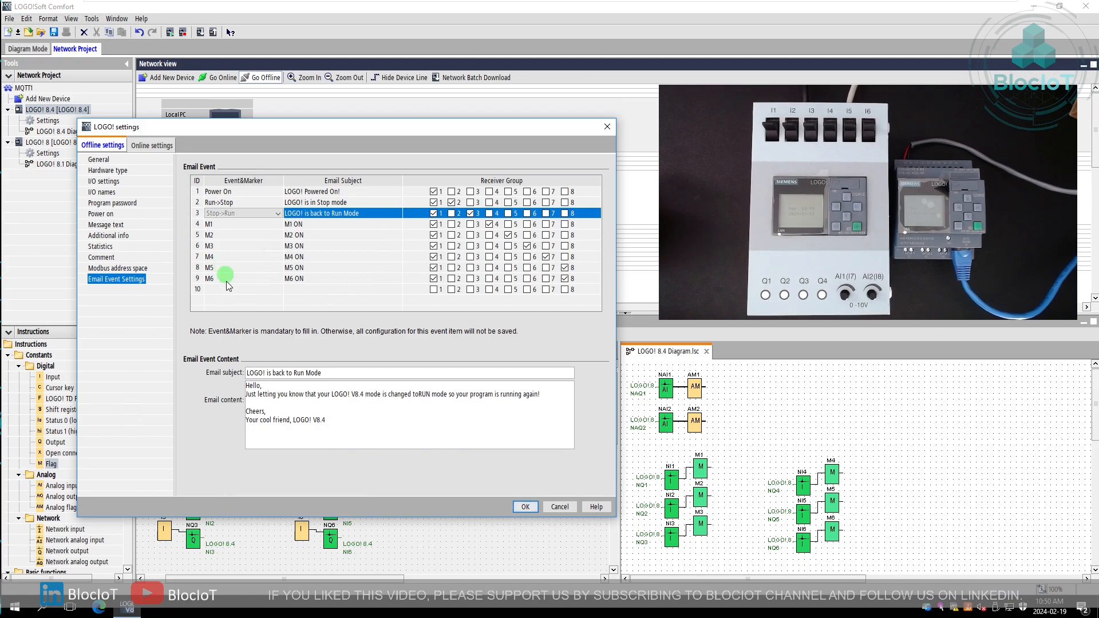
pyautogui.moveTo(224, 235)
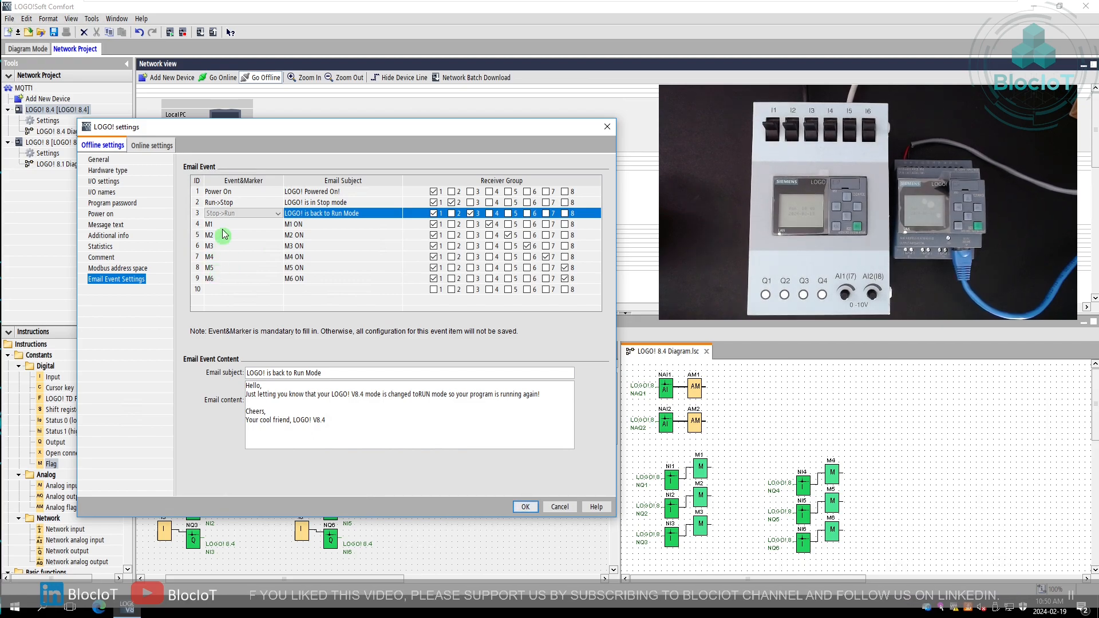
pyautogui.click(280, 223)
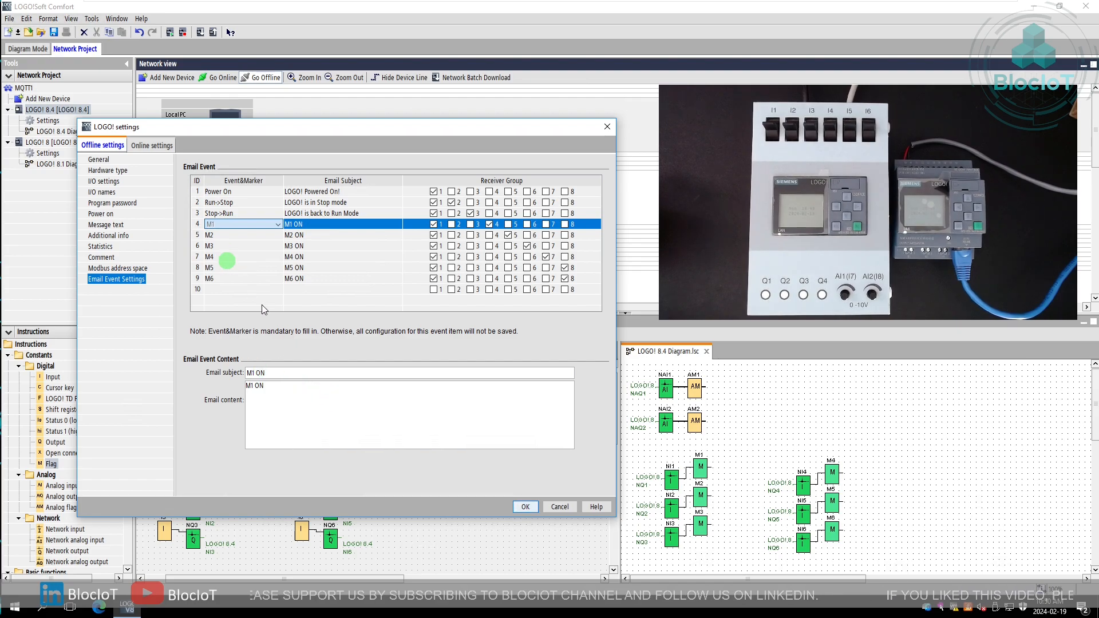
pyautogui.moveTo(280, 371)
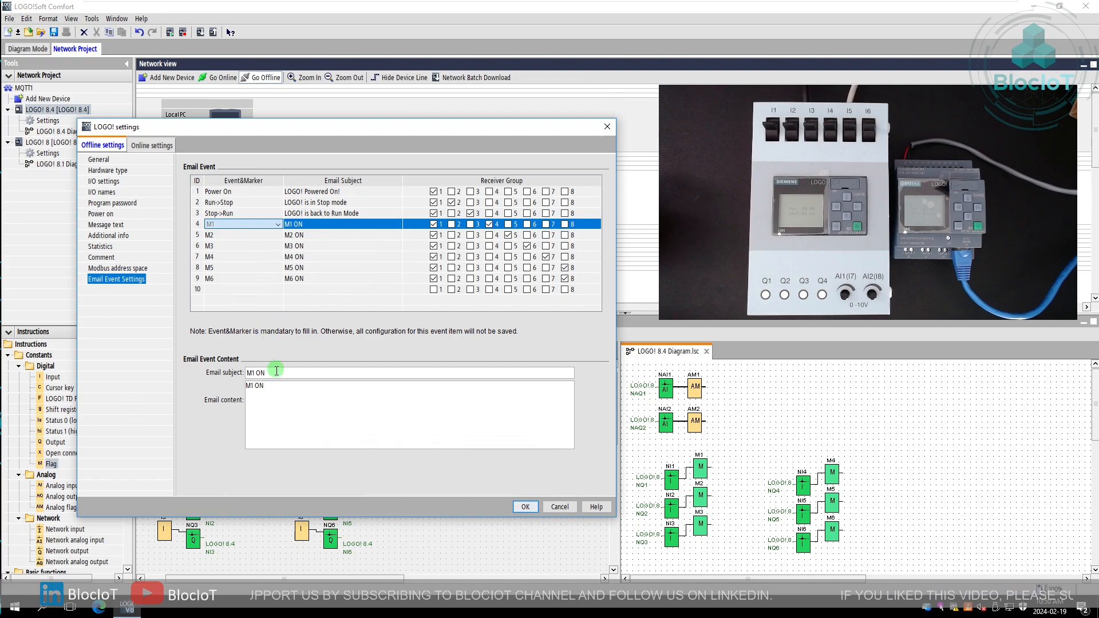
pyautogui.click(238, 235)
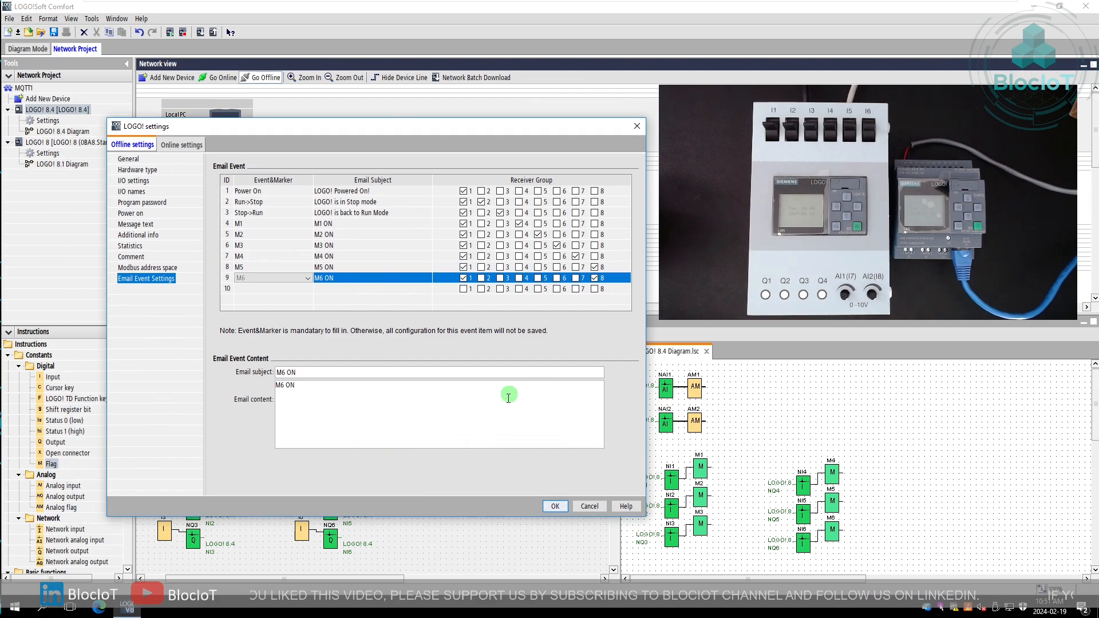
pyautogui.moveTo(411, 440)
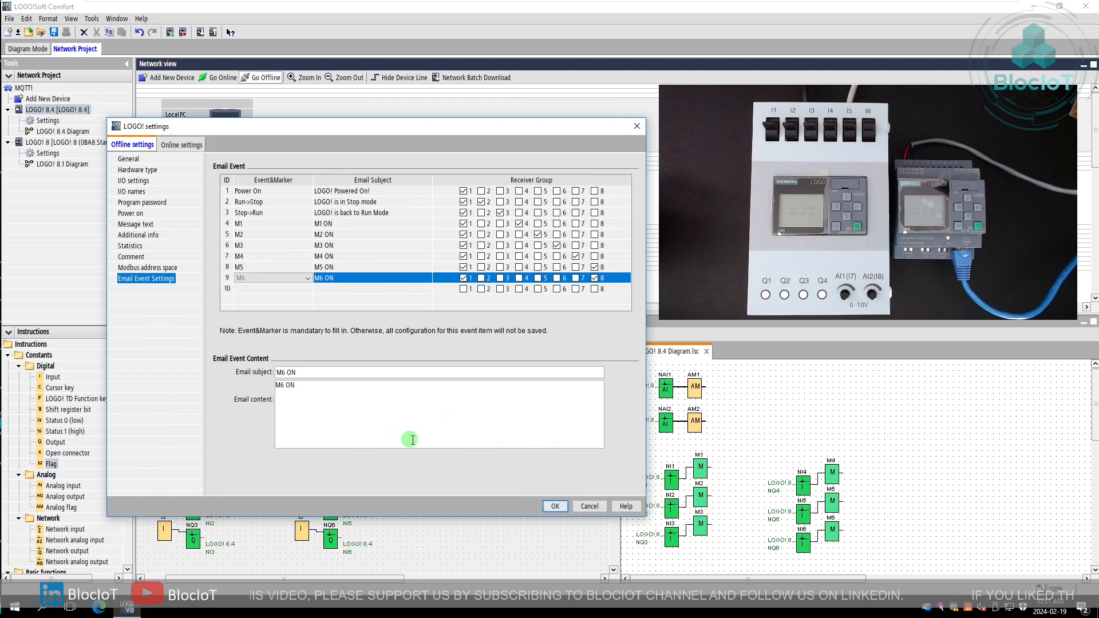
pyautogui.moveTo(707, 466)
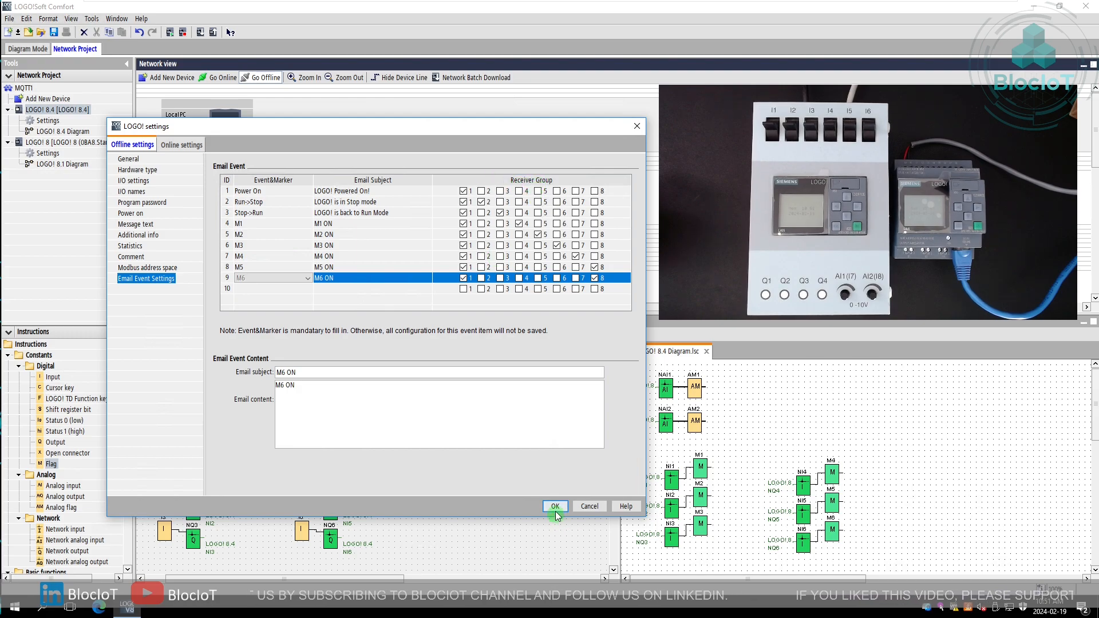
# Save the email events and connect to the LOGO! 8.4 at 192.168.0.41.
pyautogui.click(554, 506)
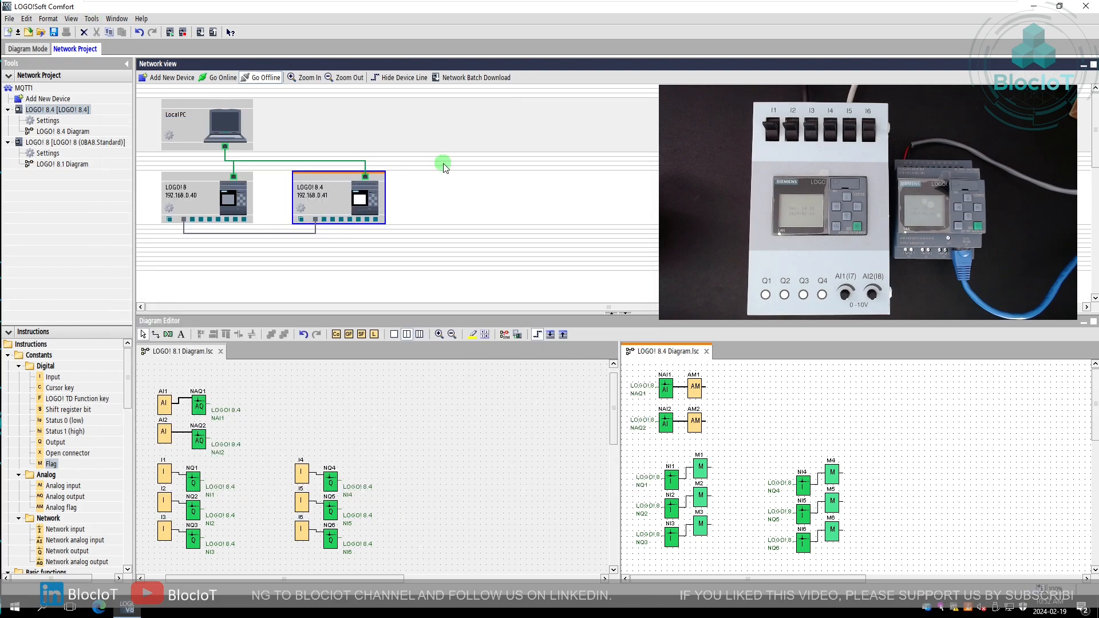
pyautogui.click(90, 18)
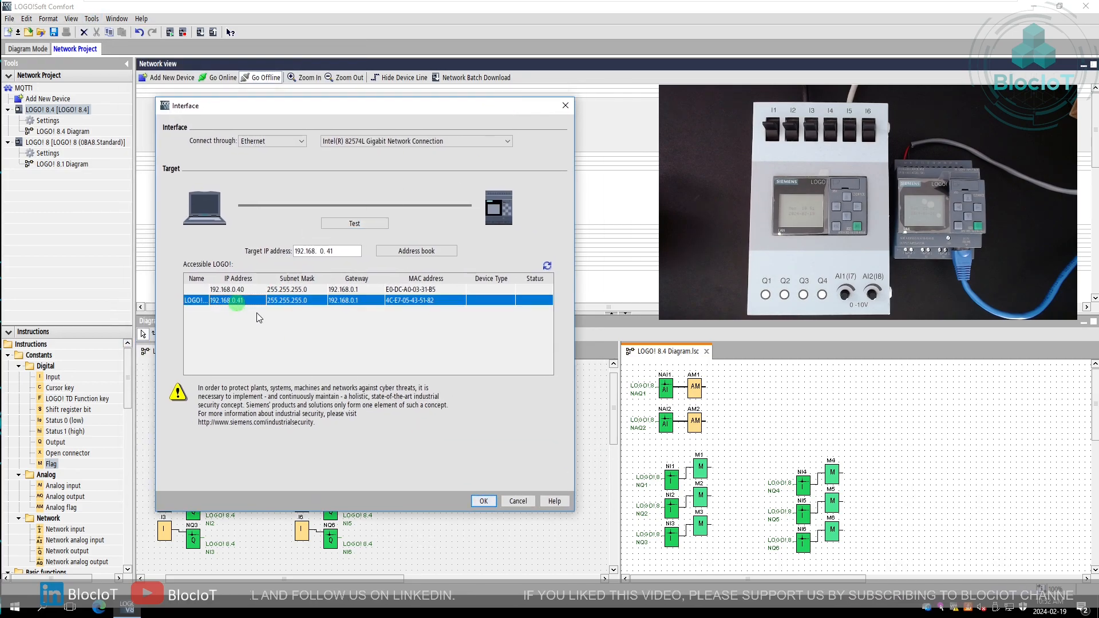
pyautogui.click(484, 500)
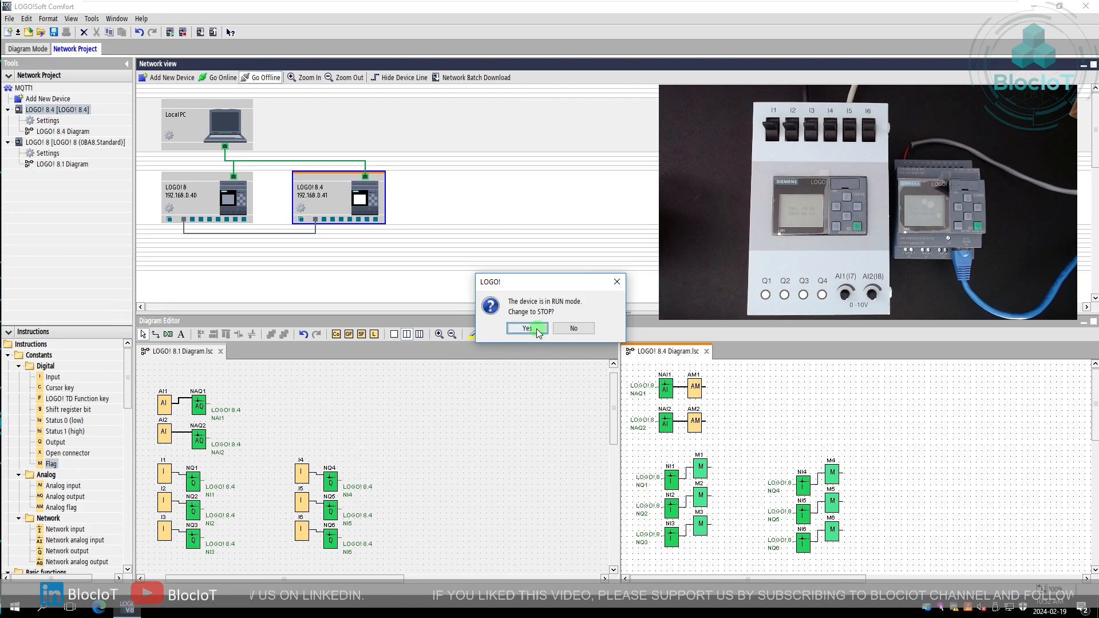
# Switch the device to STOP and scroll through the SMTP settings and receiver groups 1–8.
pyautogui.click(526, 329)
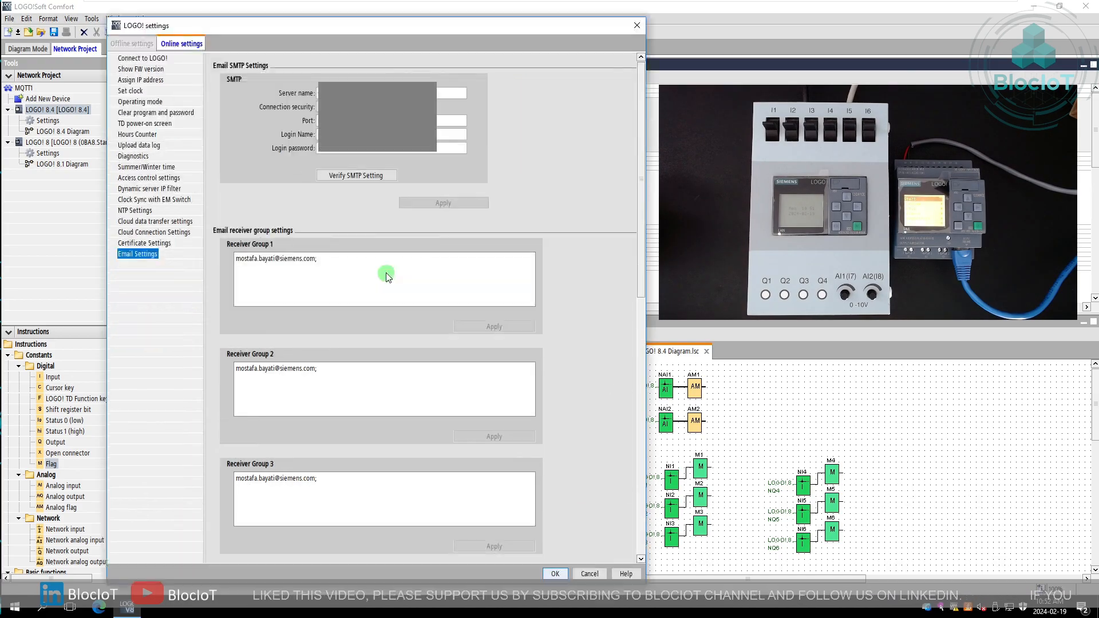
pyautogui.moveTo(331, 351)
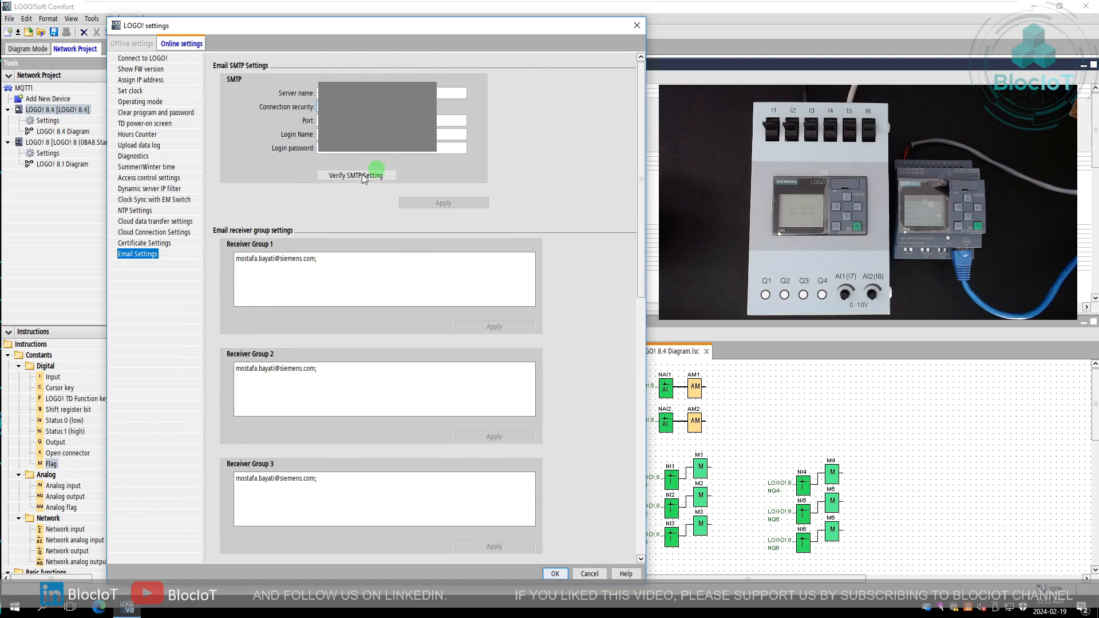
pyautogui.moveTo(382, 196)
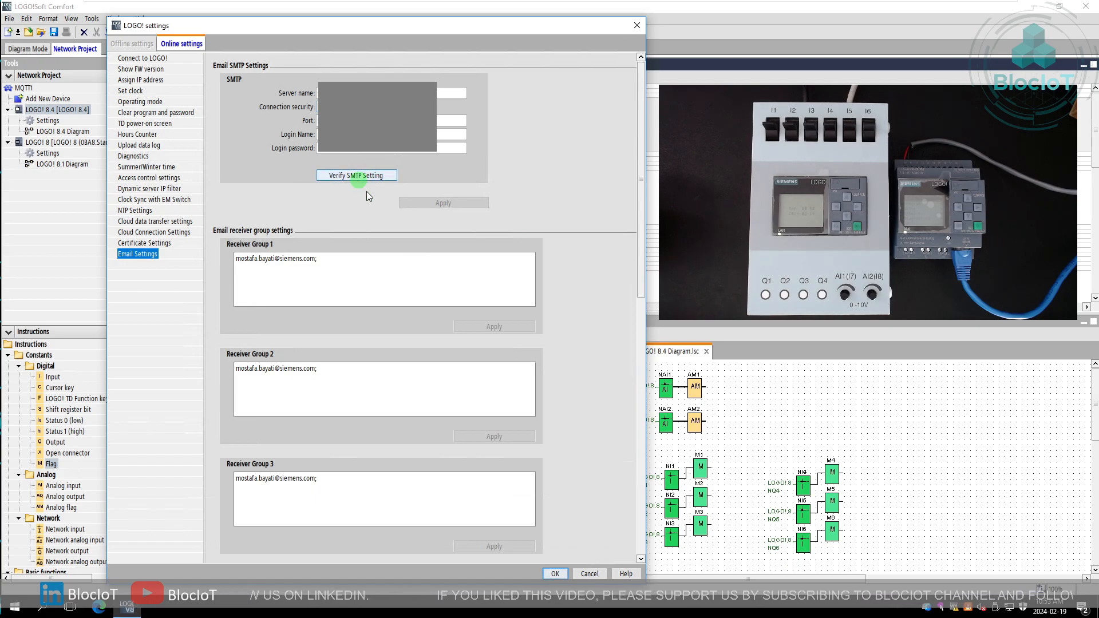
pyautogui.moveTo(639, 258)
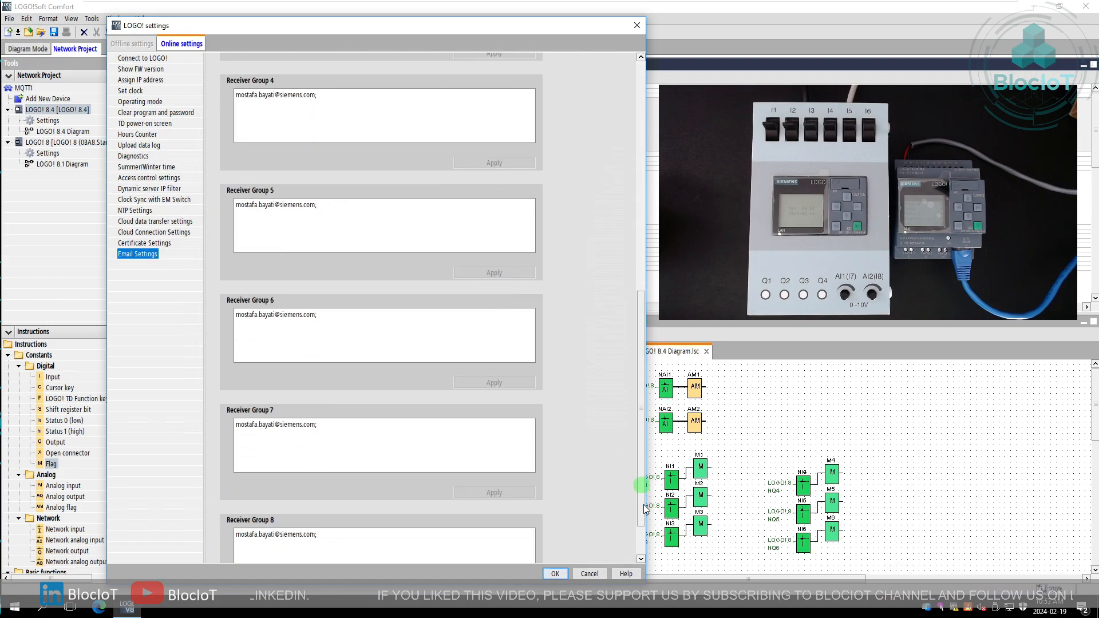
pyautogui.scroll(3)
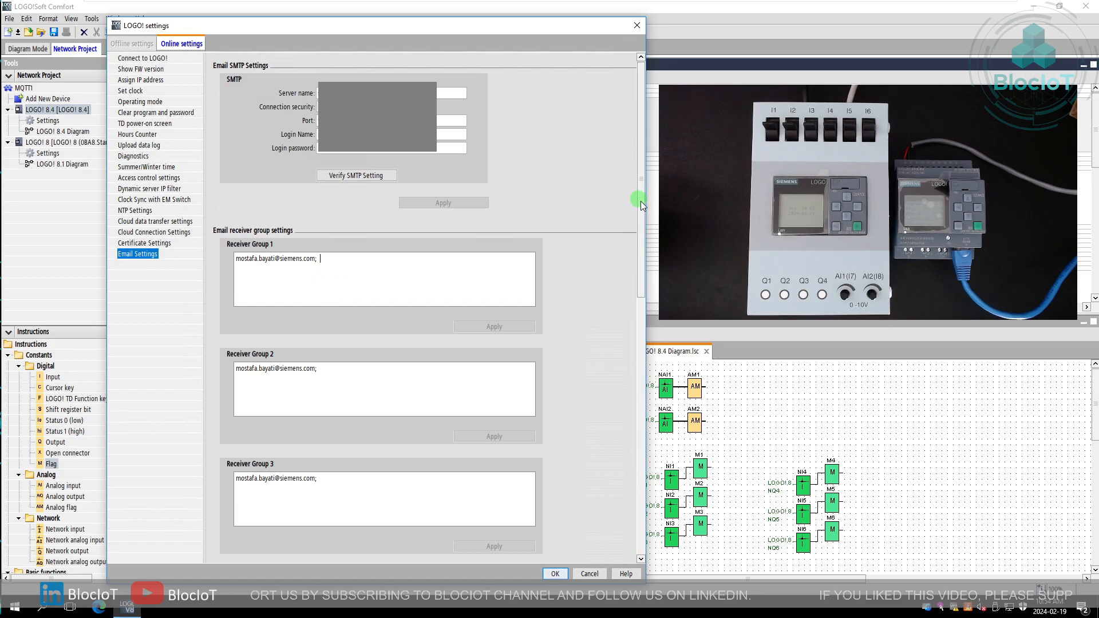
pyautogui.scroll(-3)
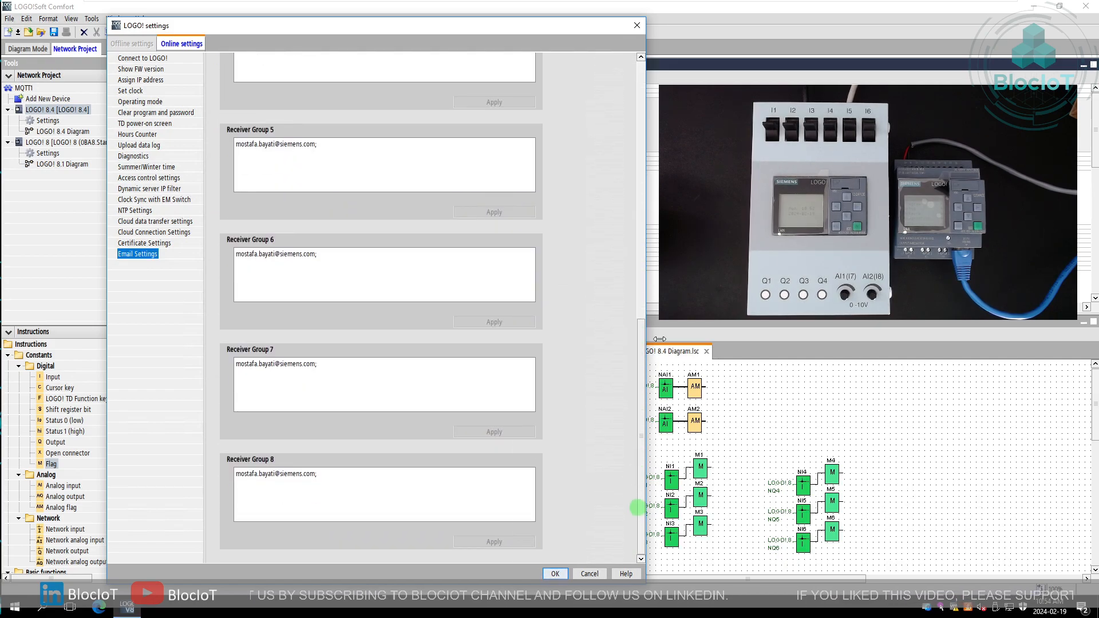
pyautogui.scroll(3)
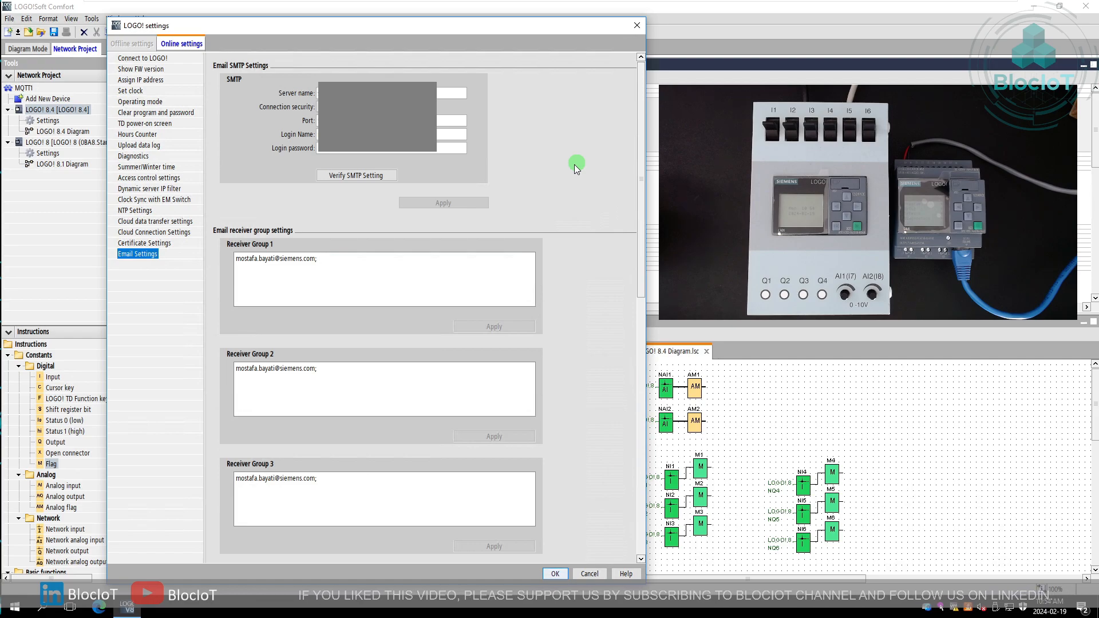
pyautogui.moveTo(452, 354)
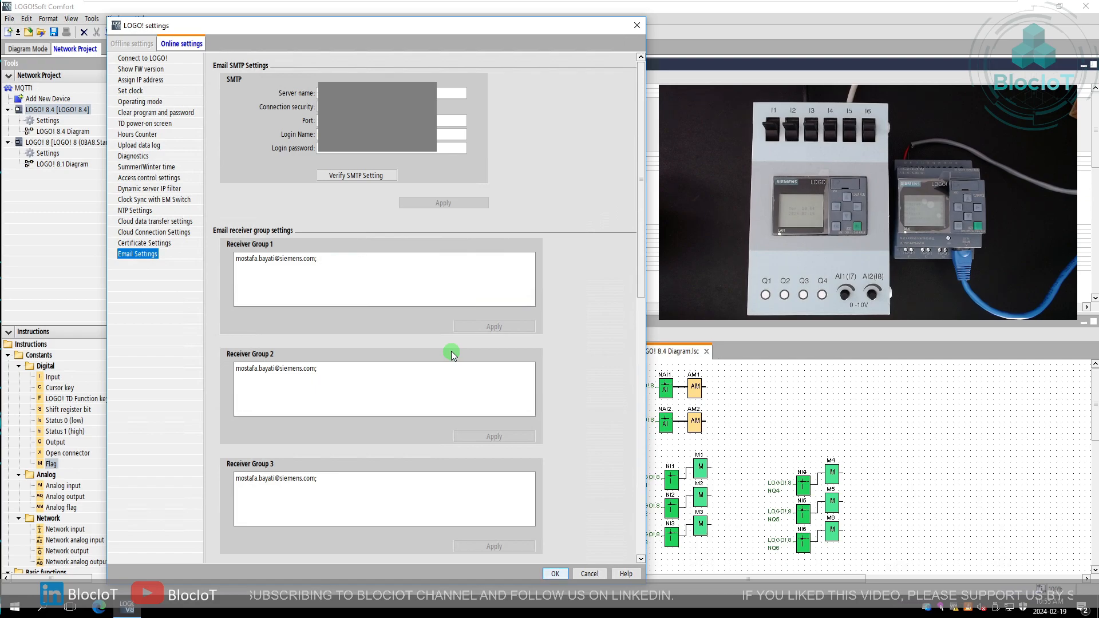
pyautogui.moveTo(500, 499)
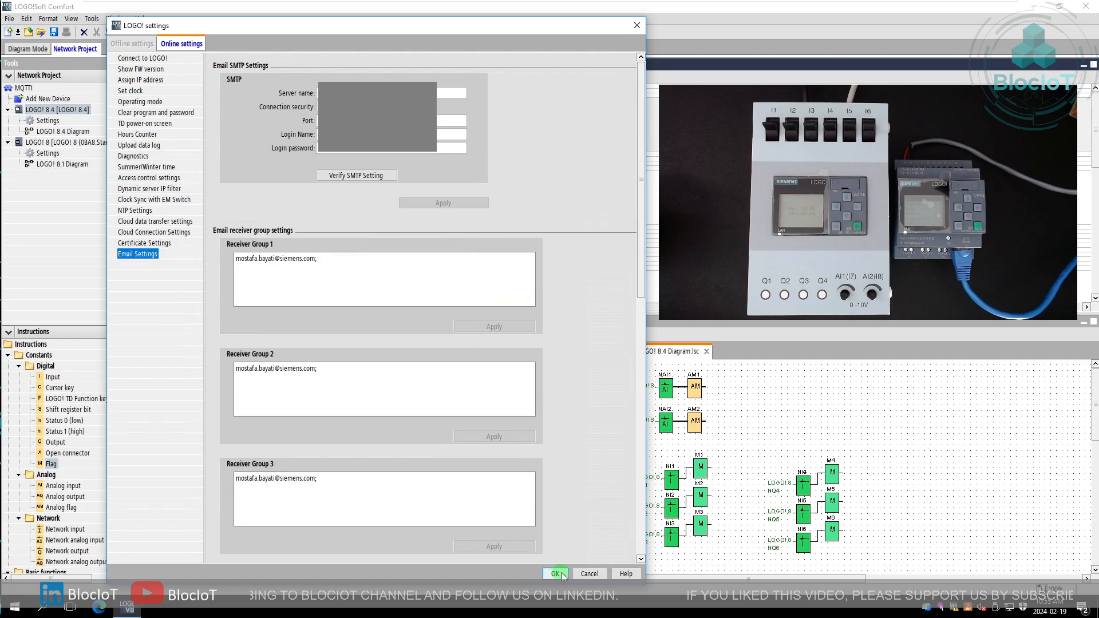
# Close the online settings and download the program to the LOGO! 8.4 at 192.168.0.41.
pyautogui.click(554, 573)
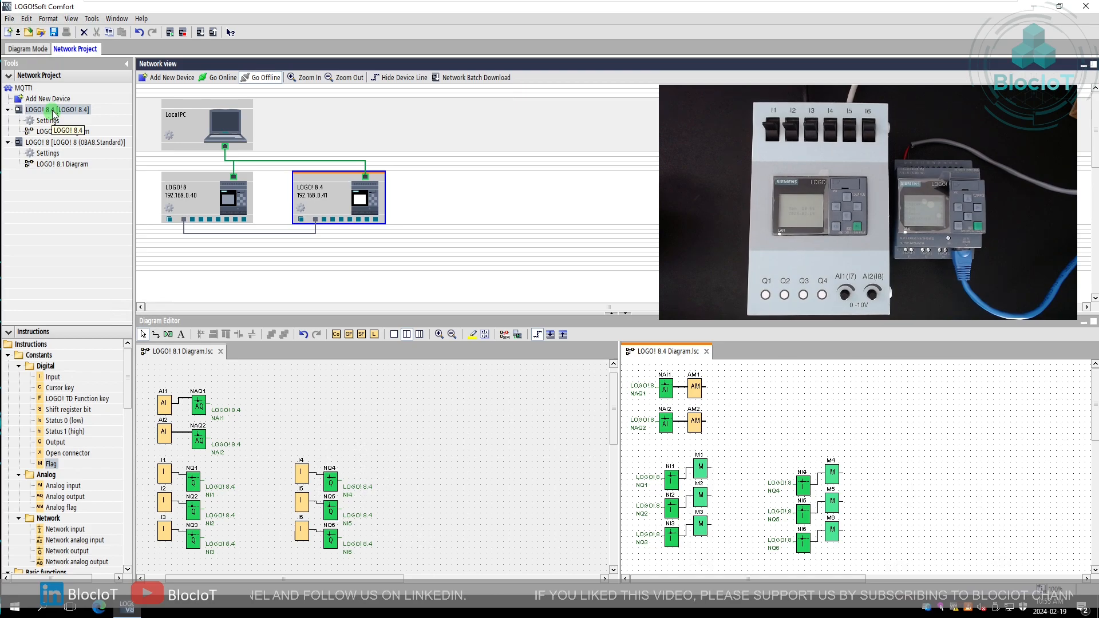
pyautogui.rightClick(52, 110)
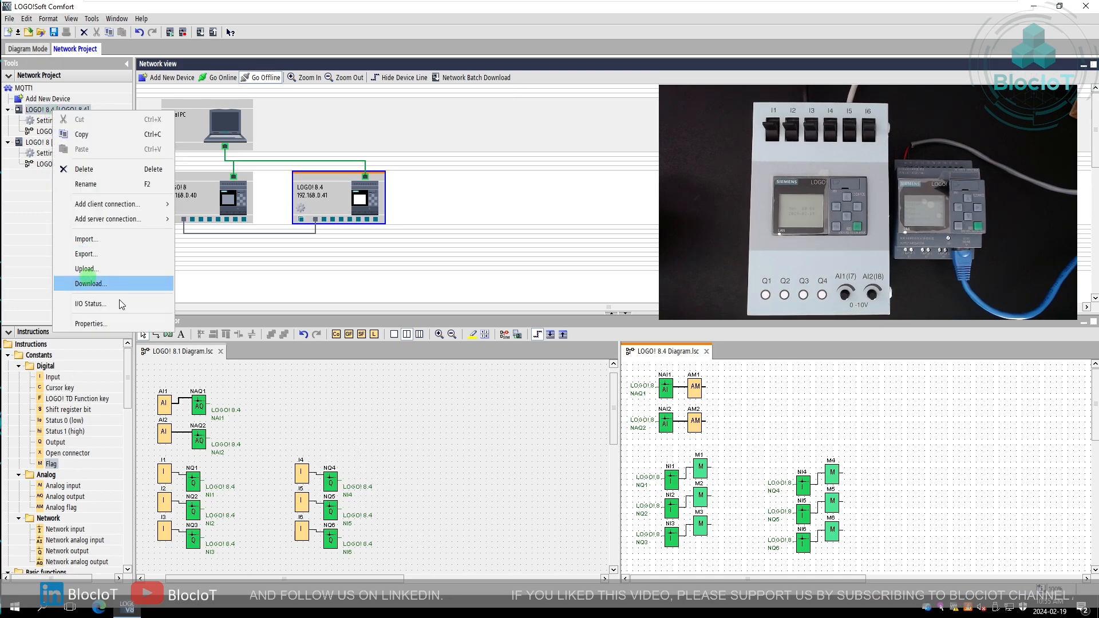
pyautogui.click(89, 283)
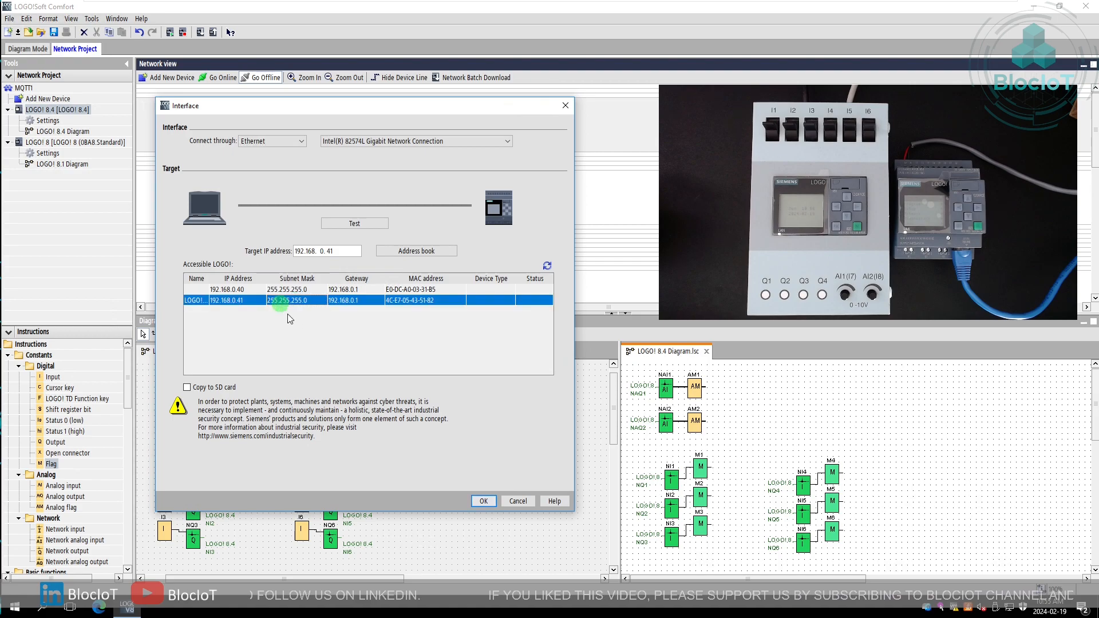
pyautogui.click(483, 500)
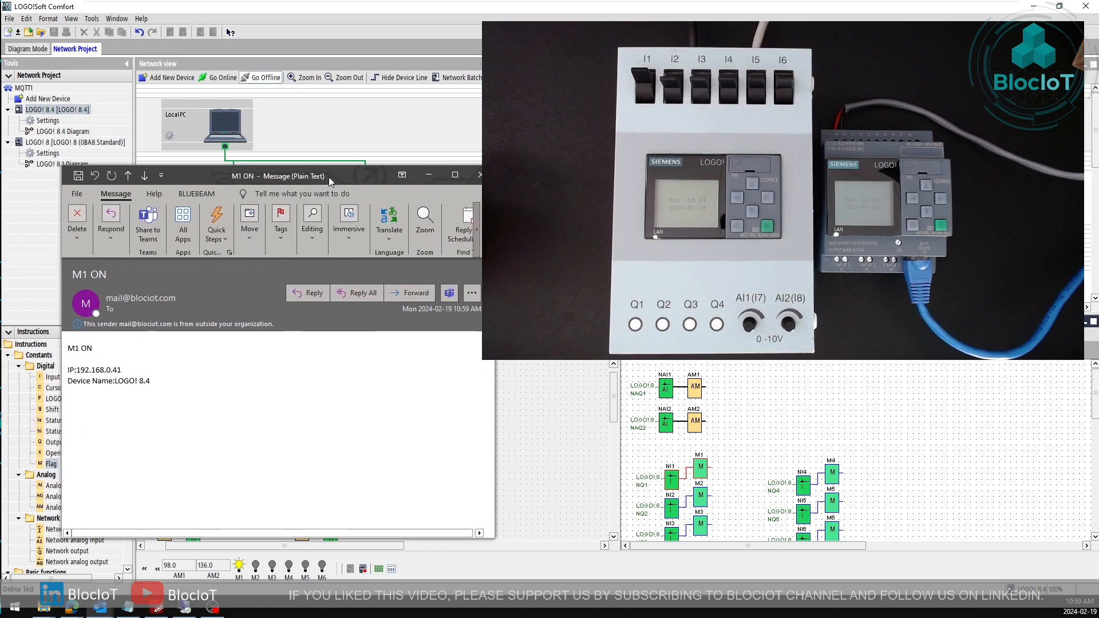
# Inspect the M1 ON email's sender and body showing 192.168.0.41 and LOGO! 8.4.
pyautogui.doubleClick(140, 297)
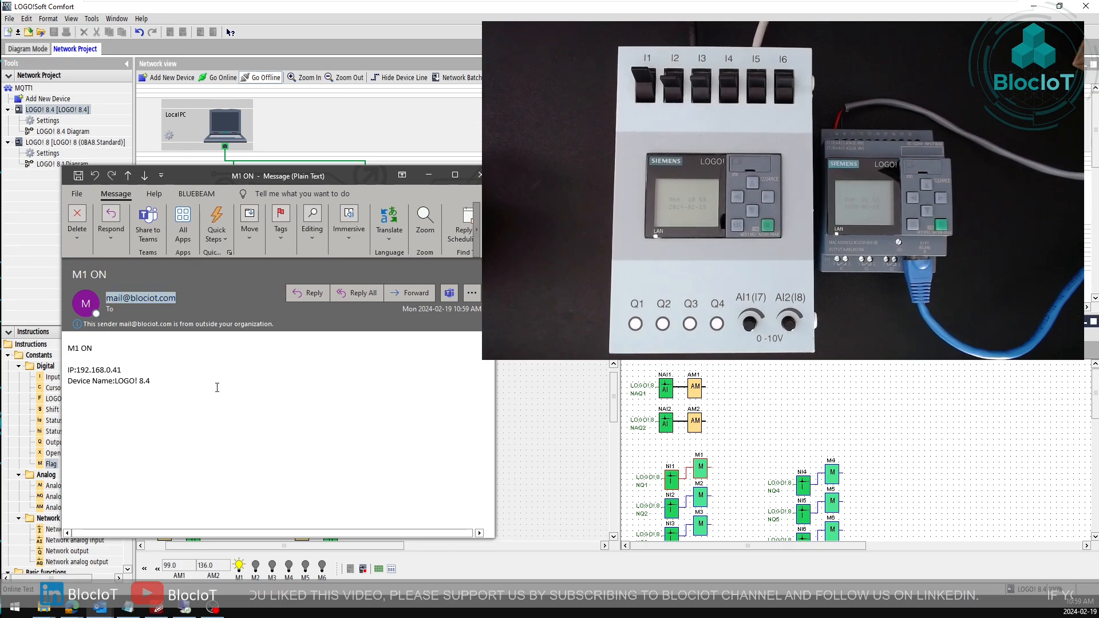
pyautogui.doubleClick(88, 274)
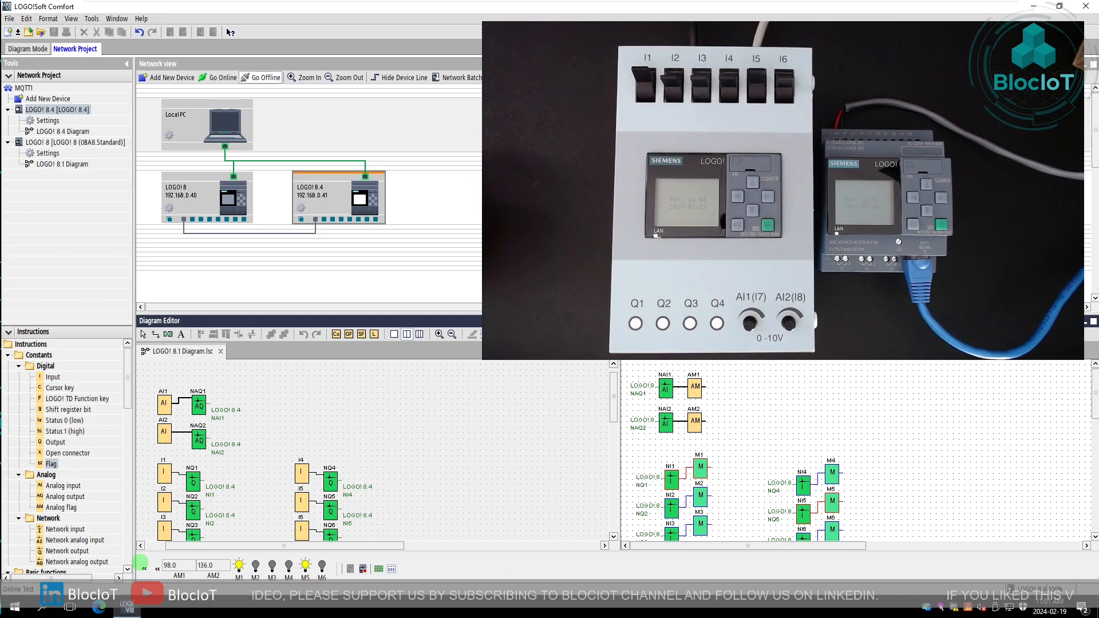
pyautogui.moveTo(76, 561)
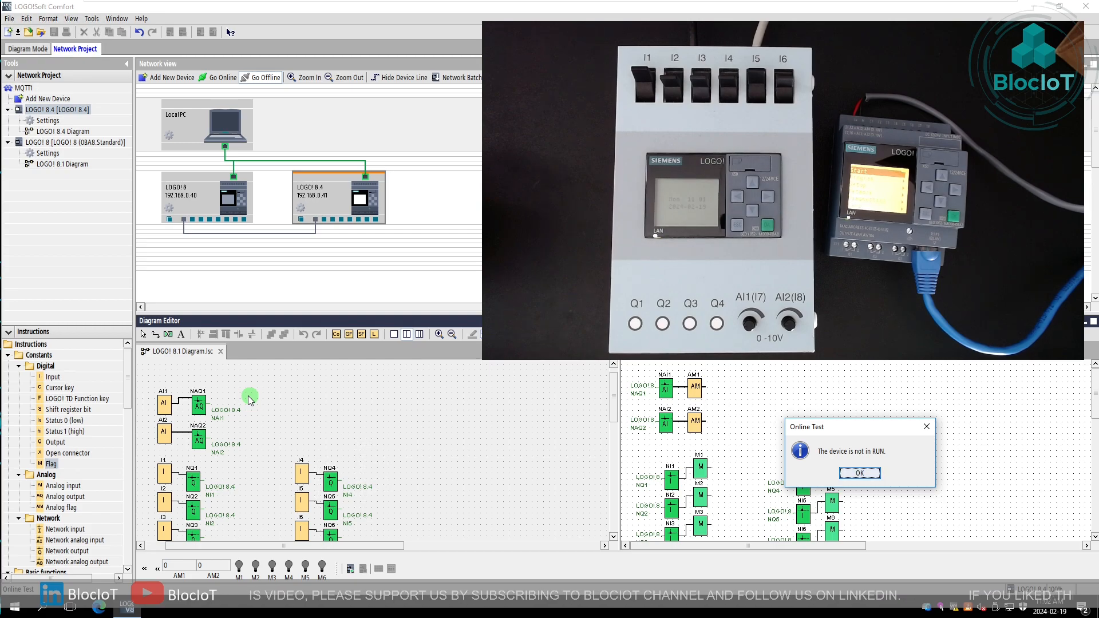
# Acknowledge the Online Test notice that the device is not running.
pyautogui.click(859, 473)
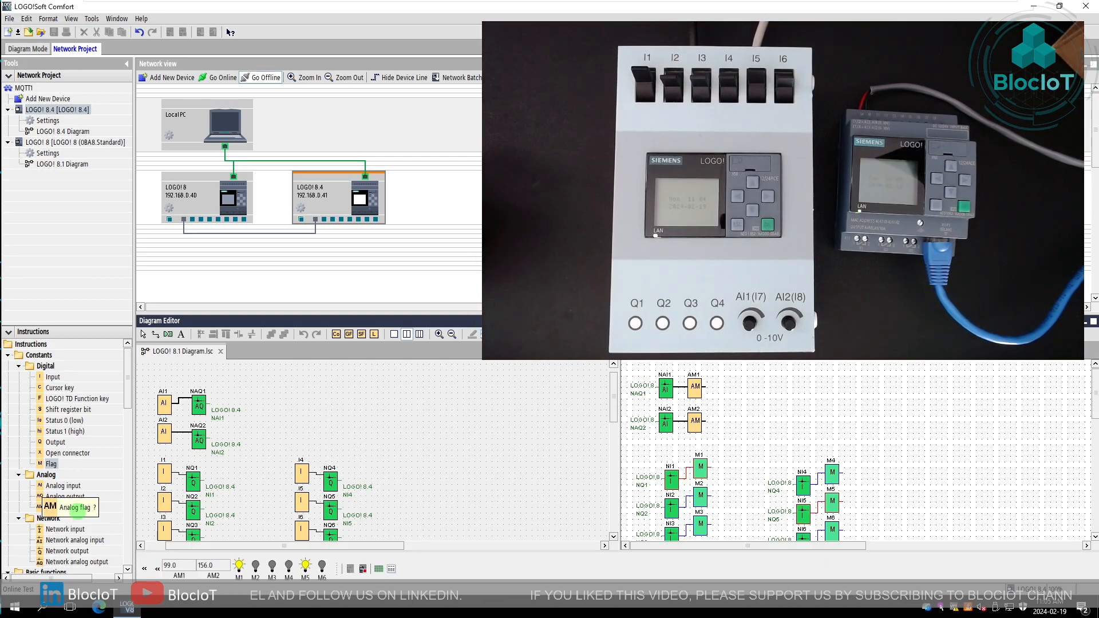
pyautogui.moveTo(77, 511)
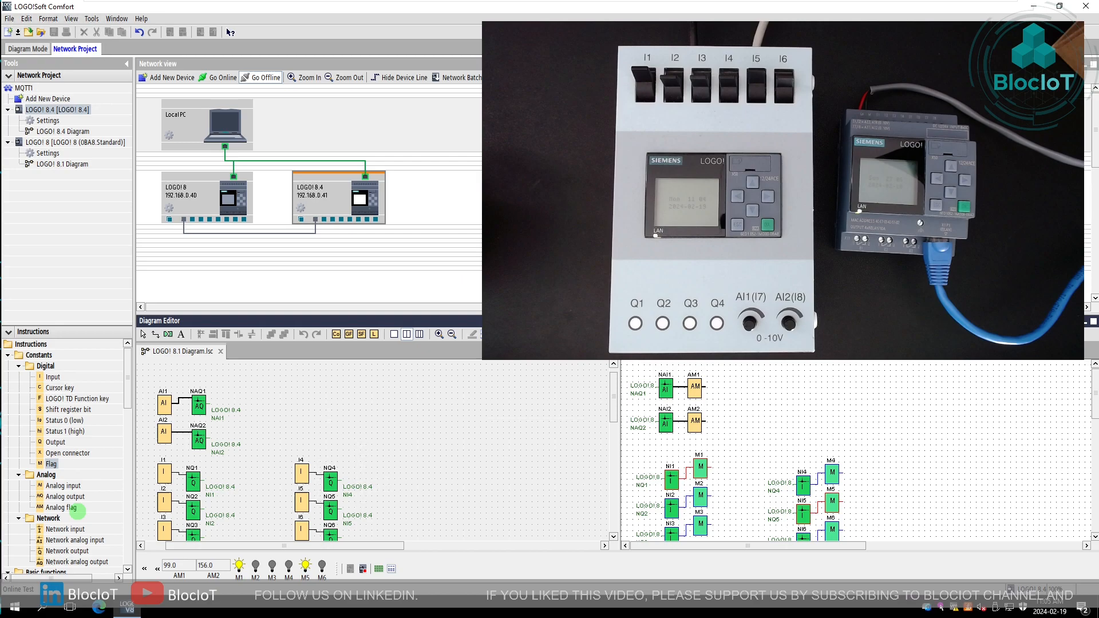